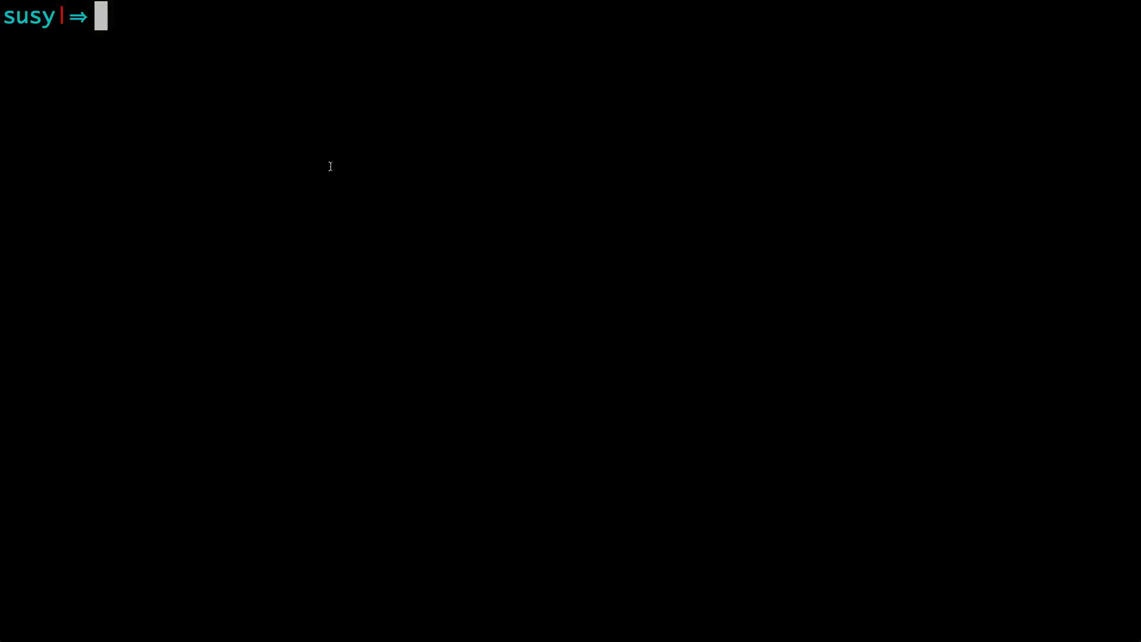
- Run 'sudo gem install sass' in Terminal and confirm the password prompt
text(sudo gem install sass)
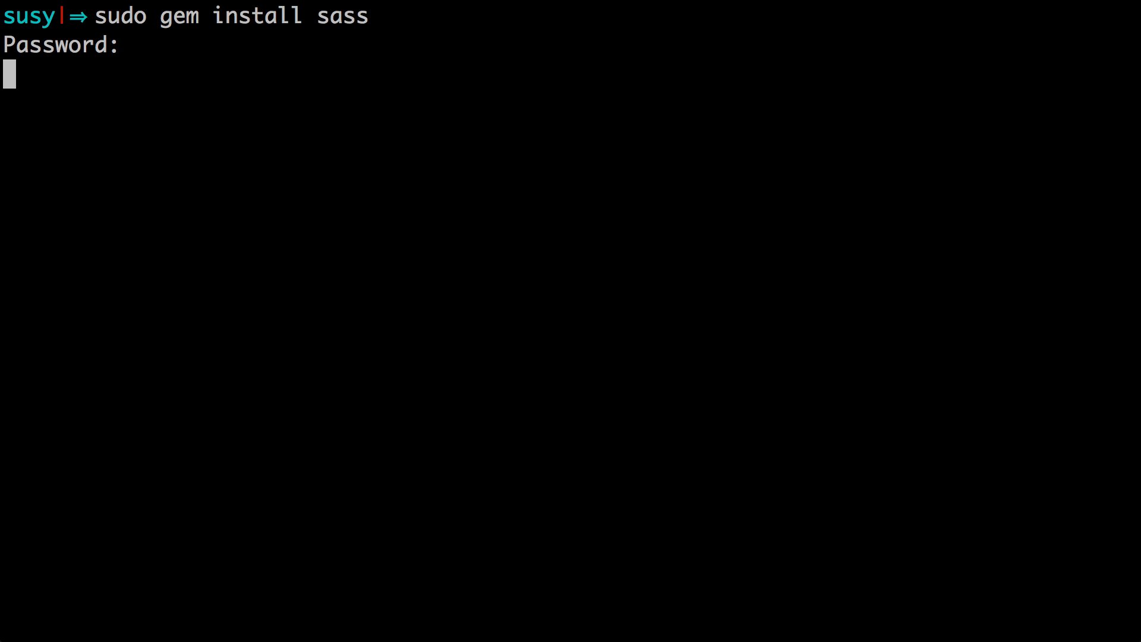
key(Return)
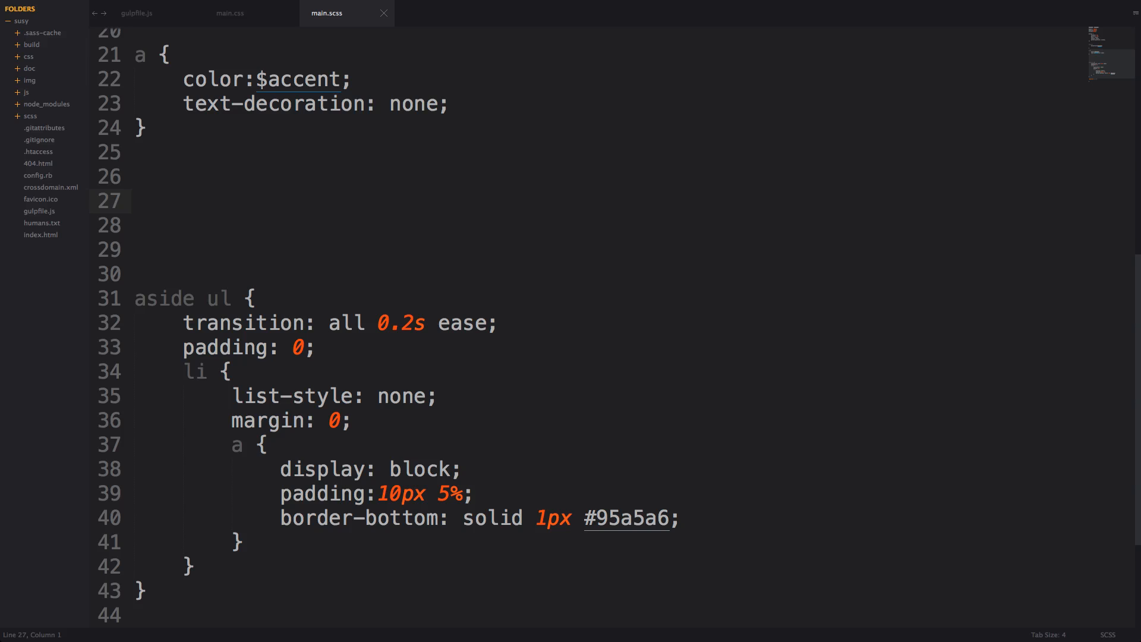
mouse_move(990, 257)
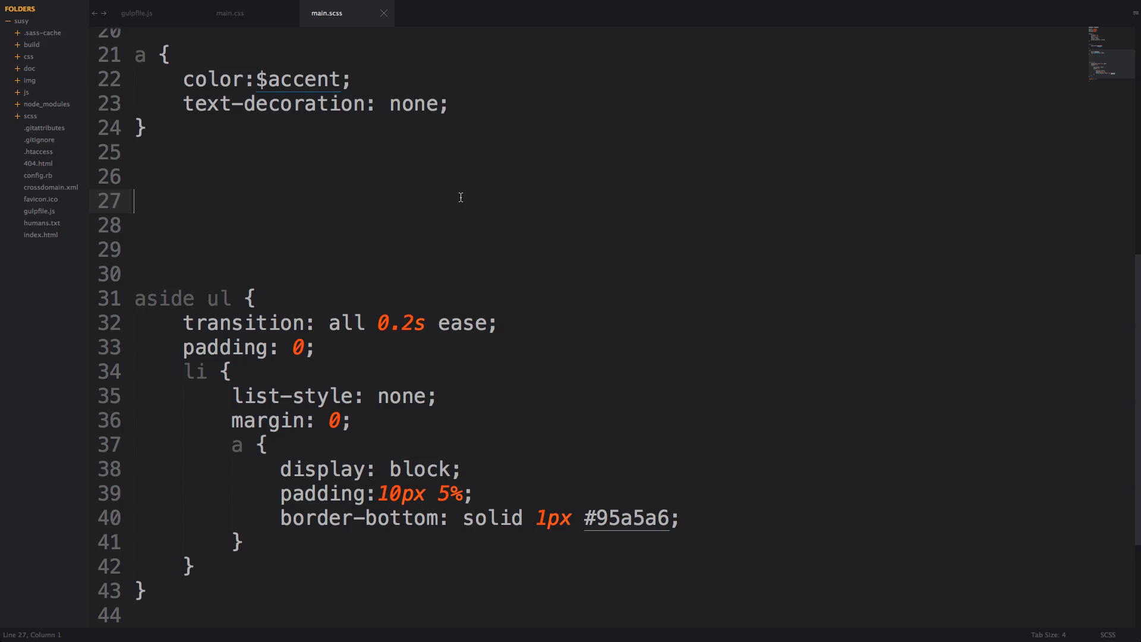
- Write 'selector-append' on the blank line 27 of main.scss
text(selector)
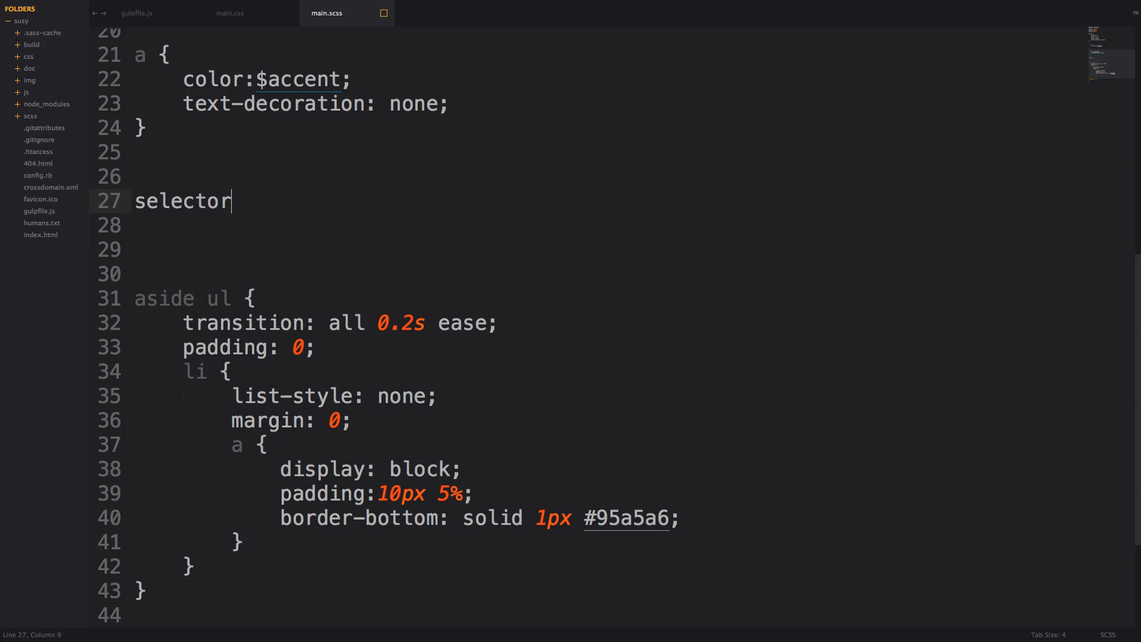
text(-appen)
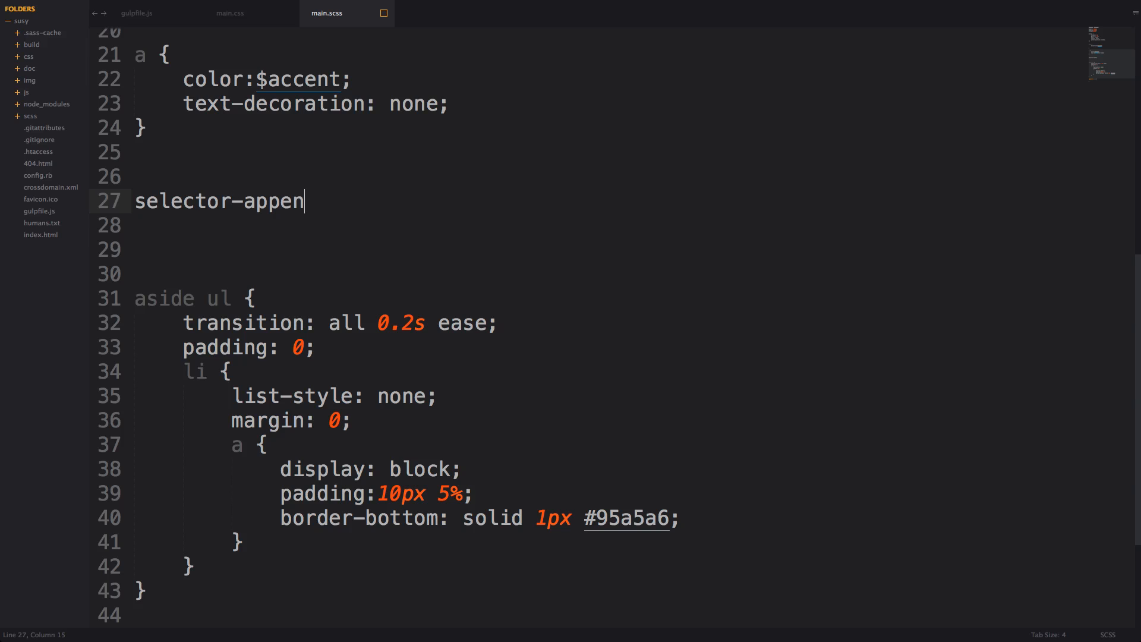
text(d)
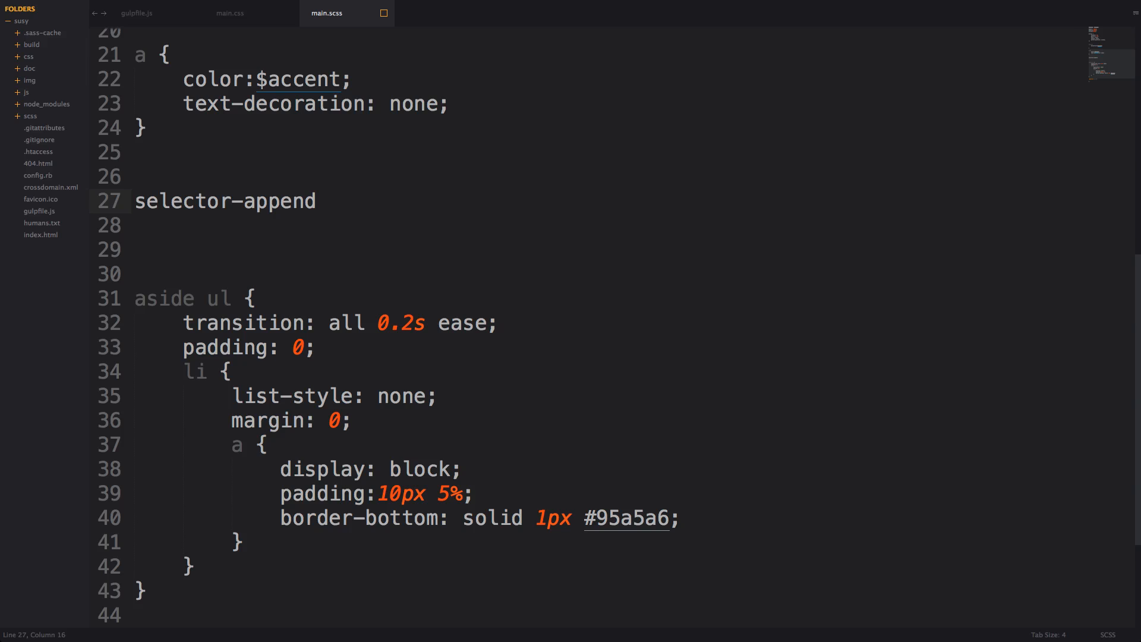
mouse_move(244, 295)
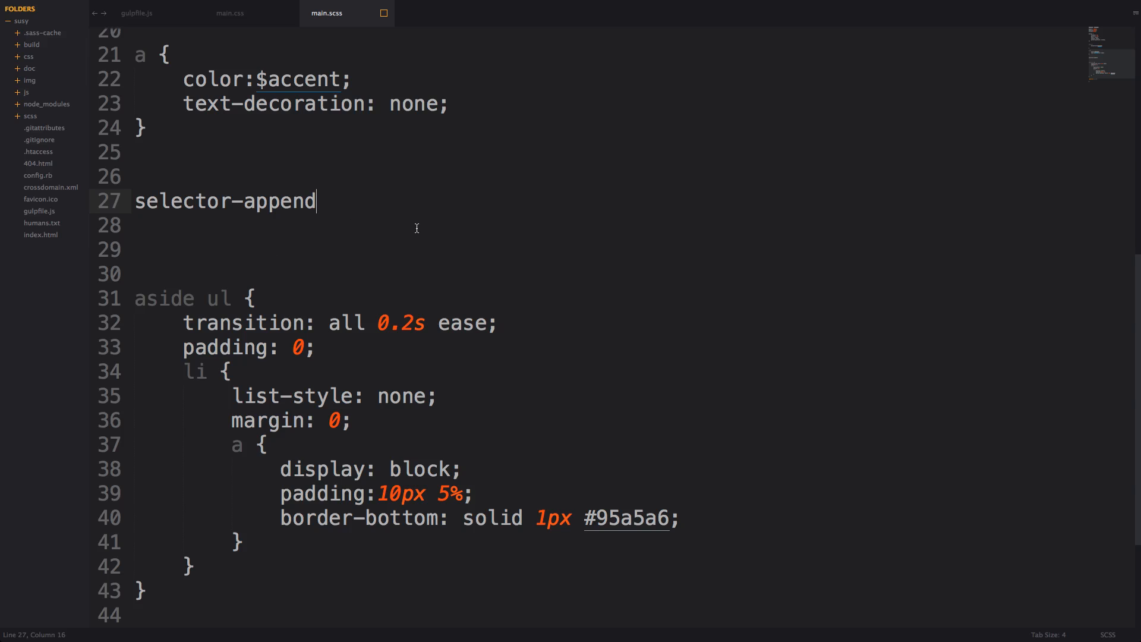
mouse_move(411, 229)
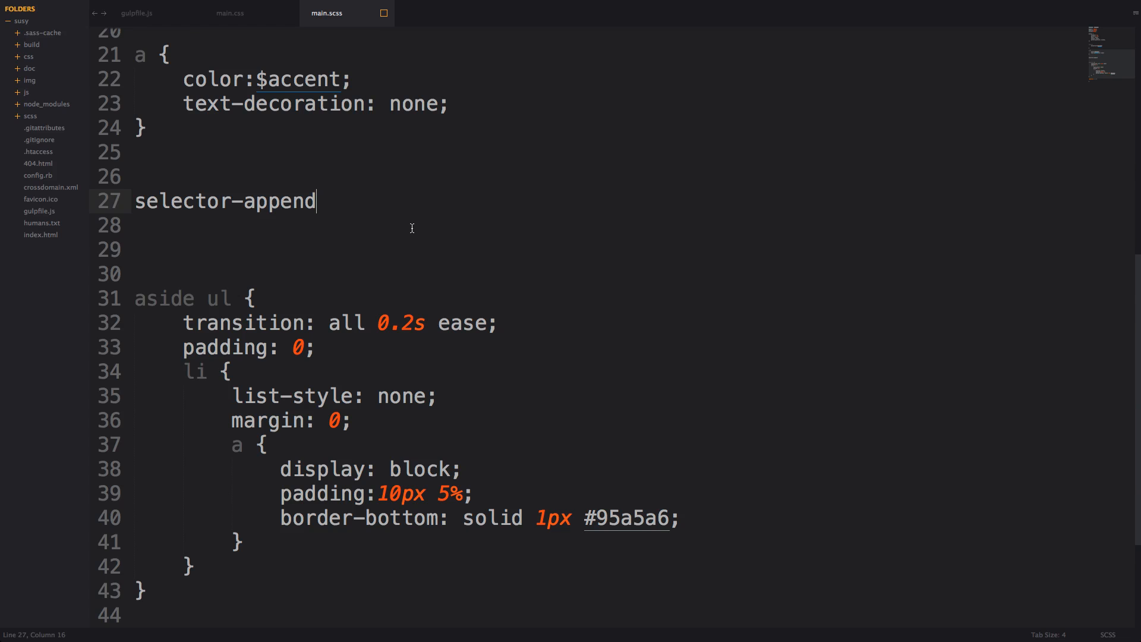
- Give selector-append the arguments (".foo, .bar", "-suffix")
text((""))
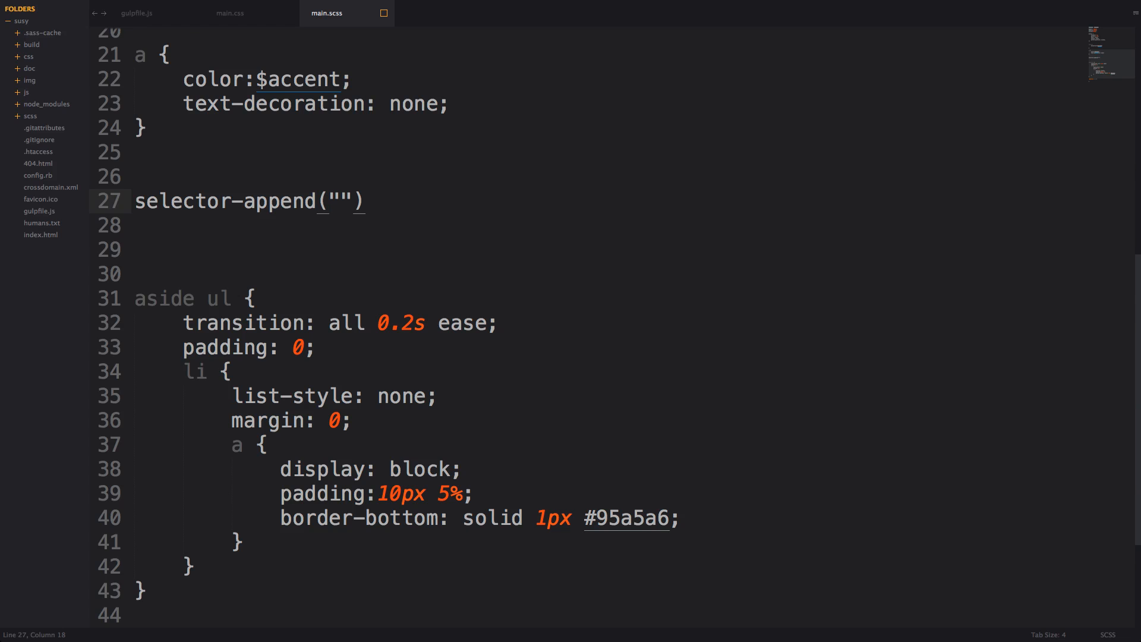
text(.foo)
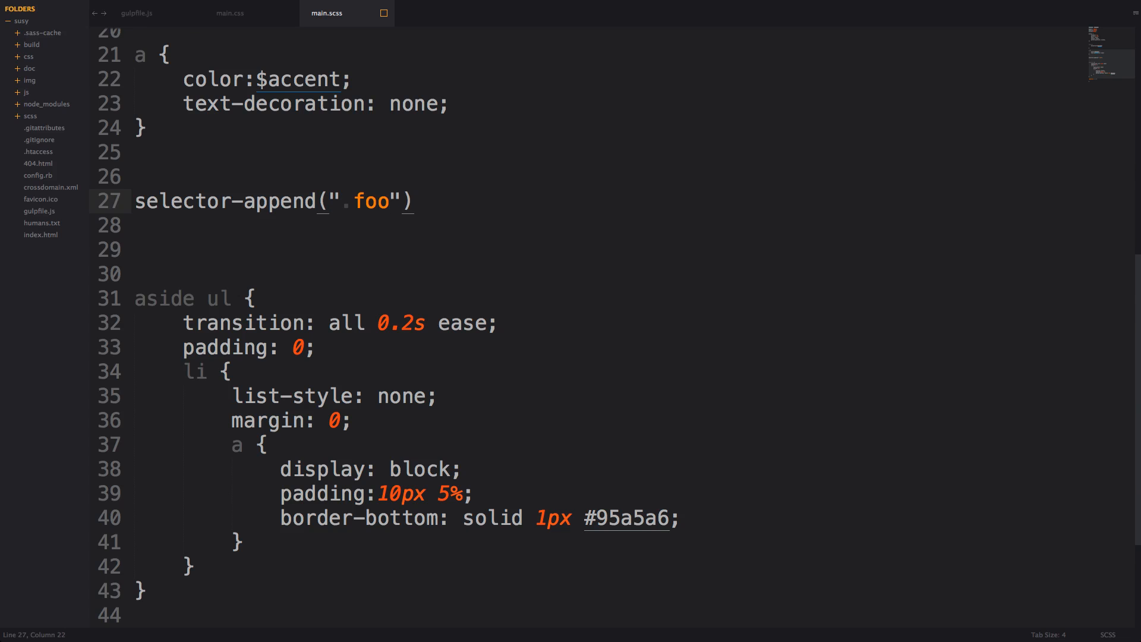
text(, .b)
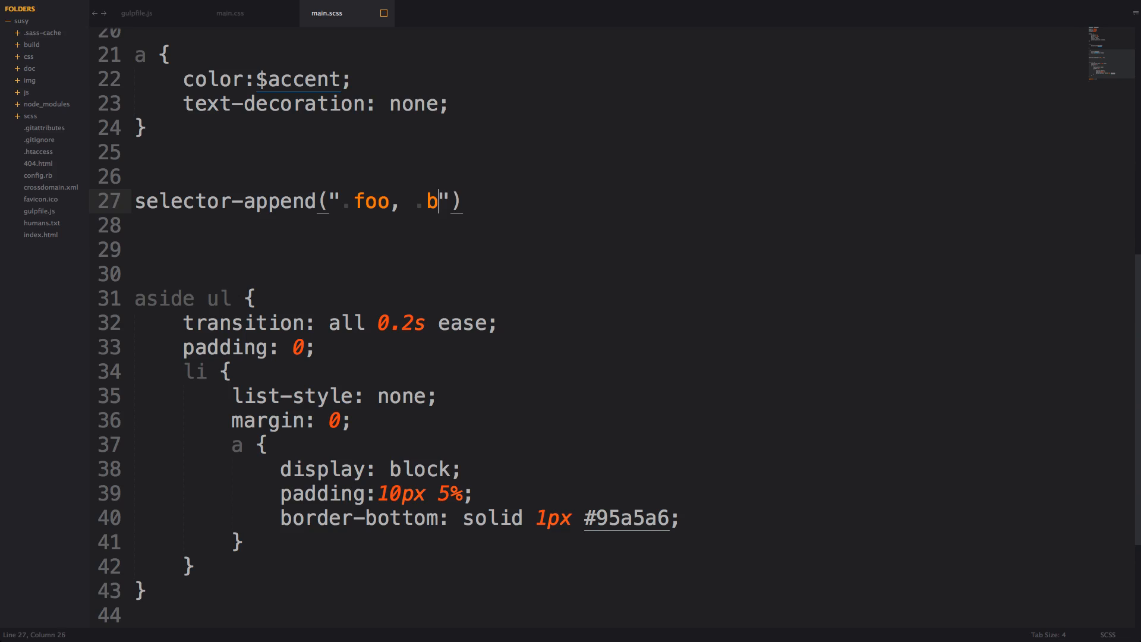
text(ar)
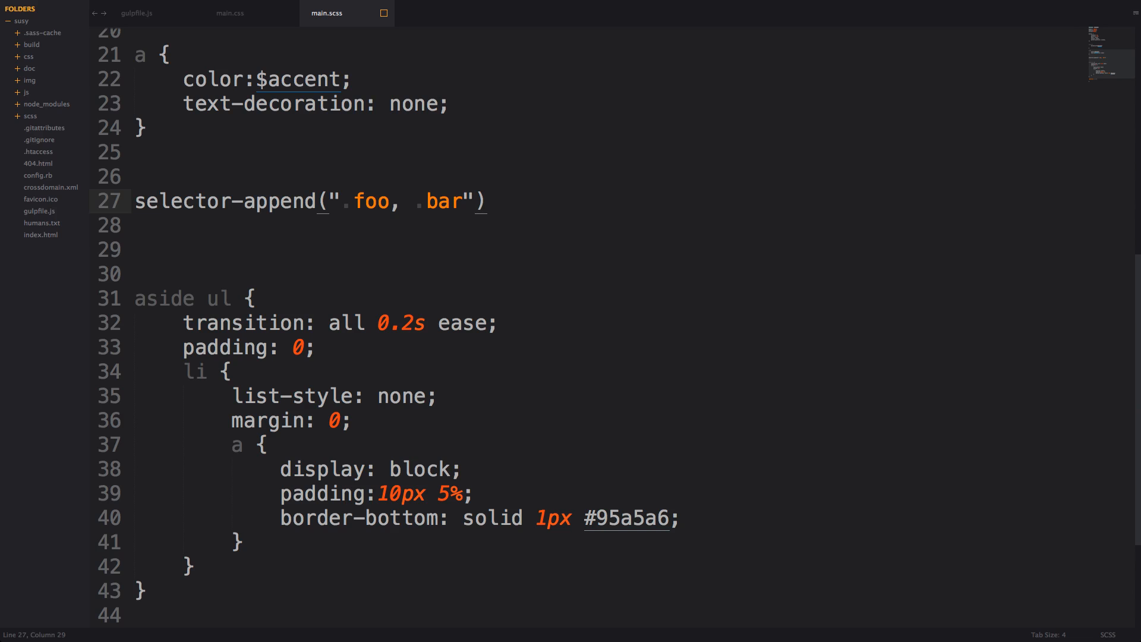
text(,)
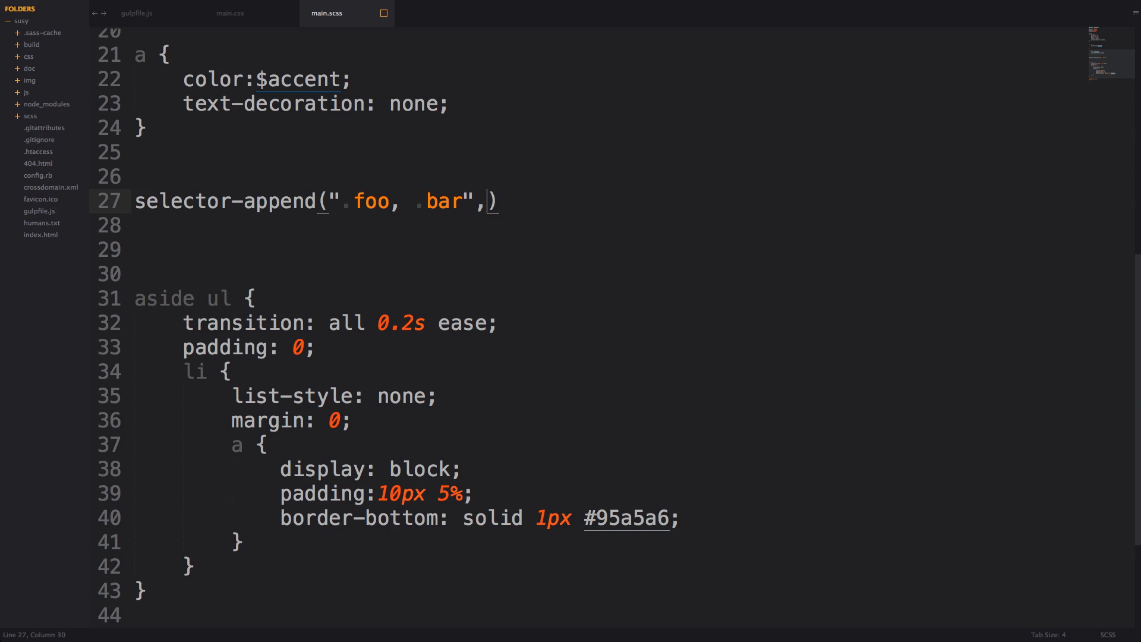
text("")
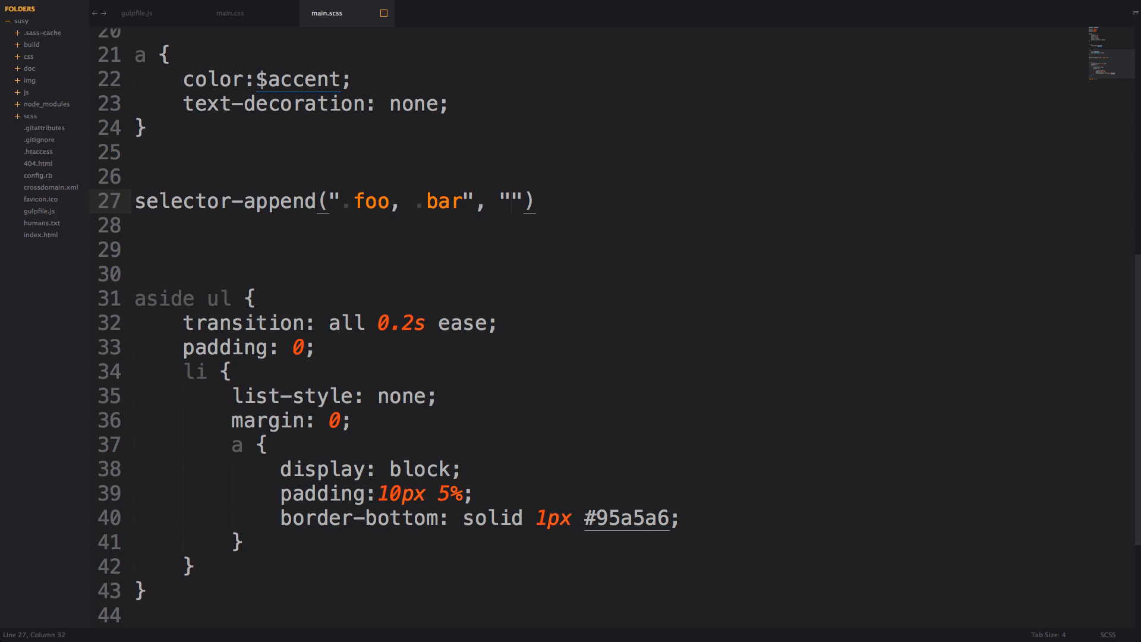
text(-su)
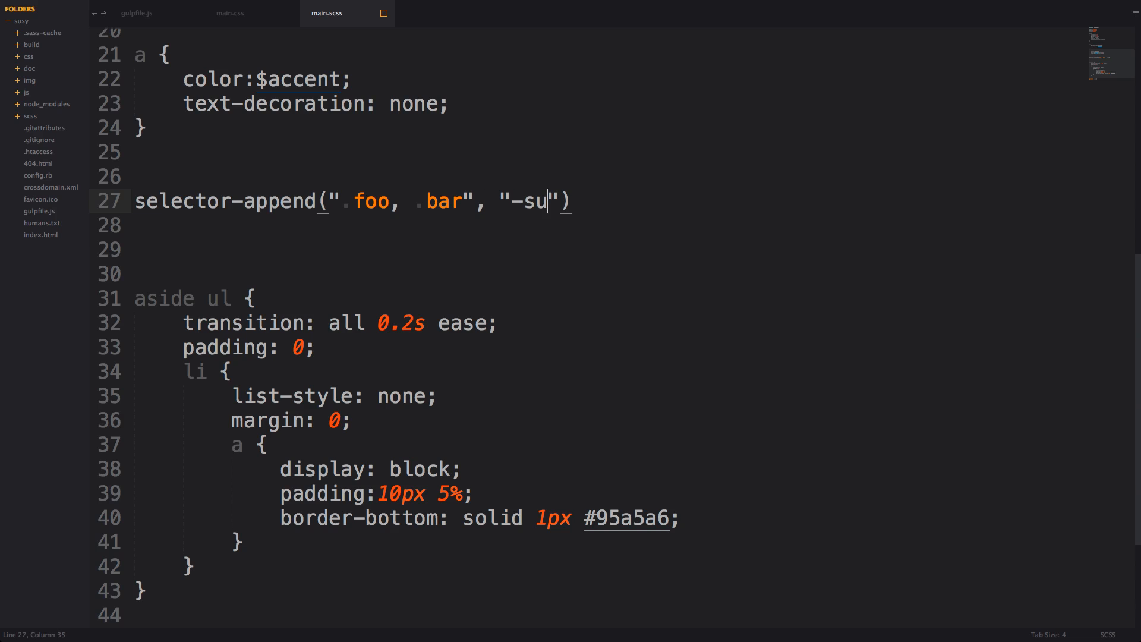
text(ffix)
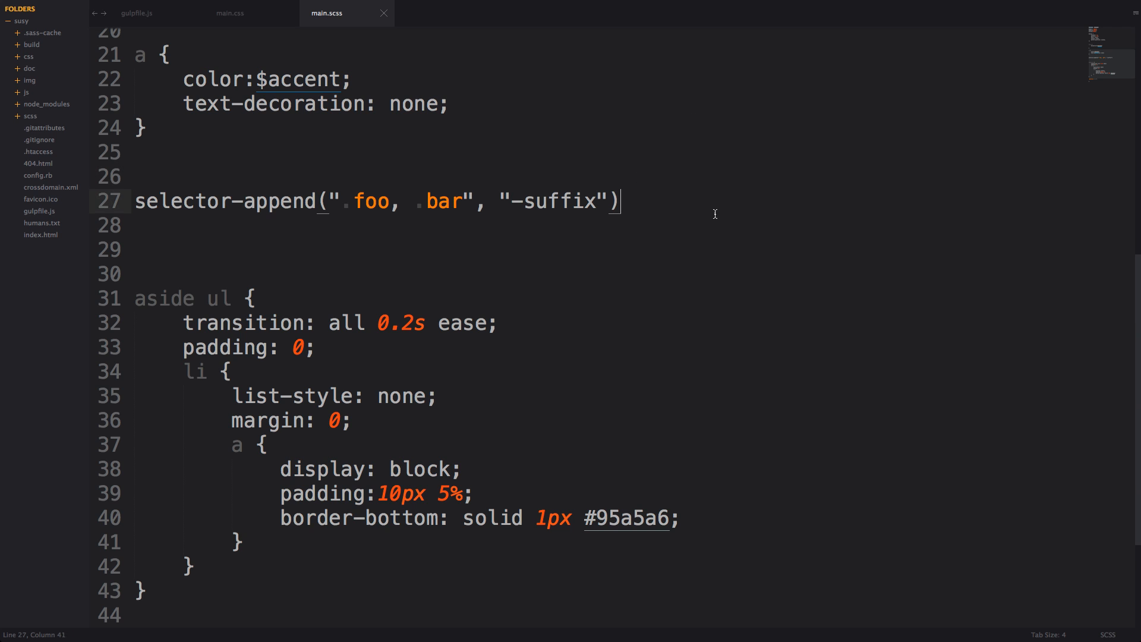
mouse_move(491, 186)
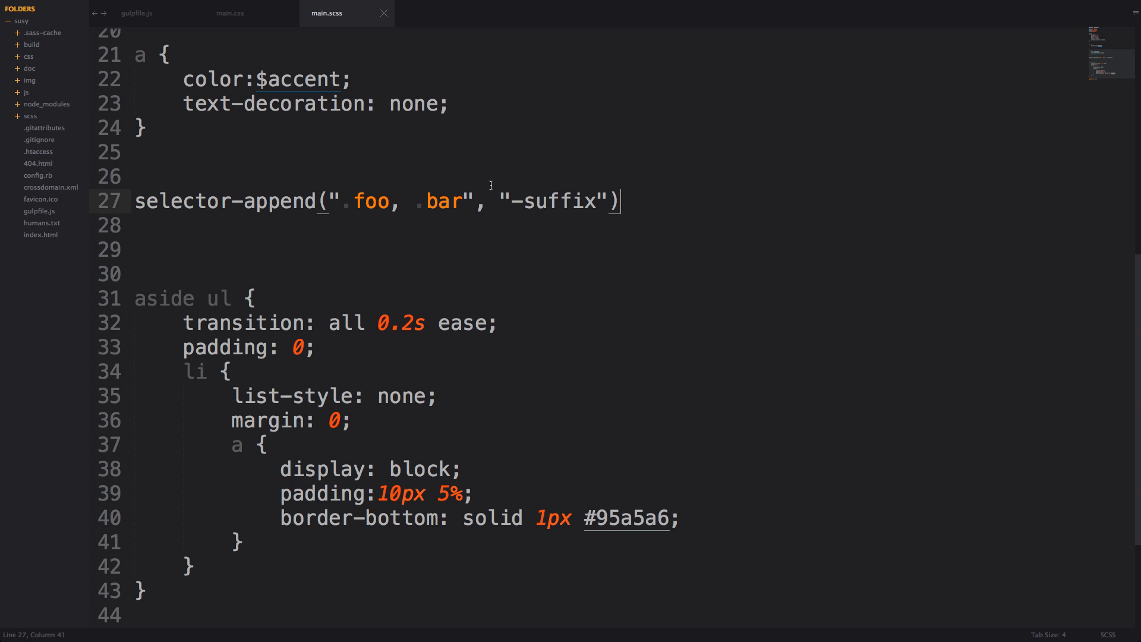
mouse_move(861, 169)
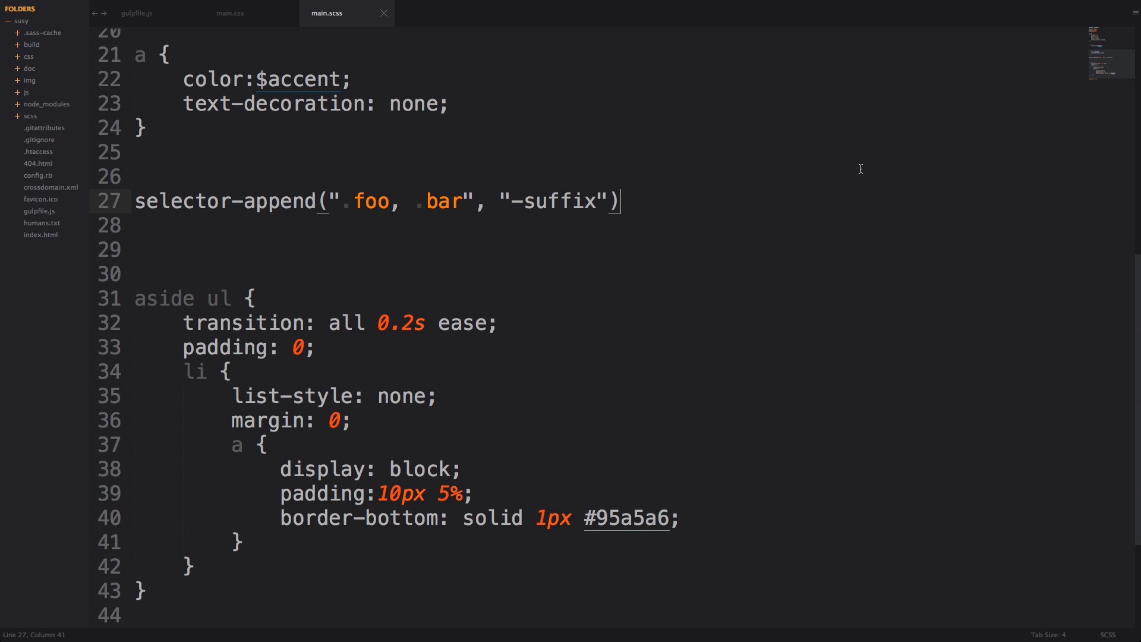
mouse_move(867, 179)
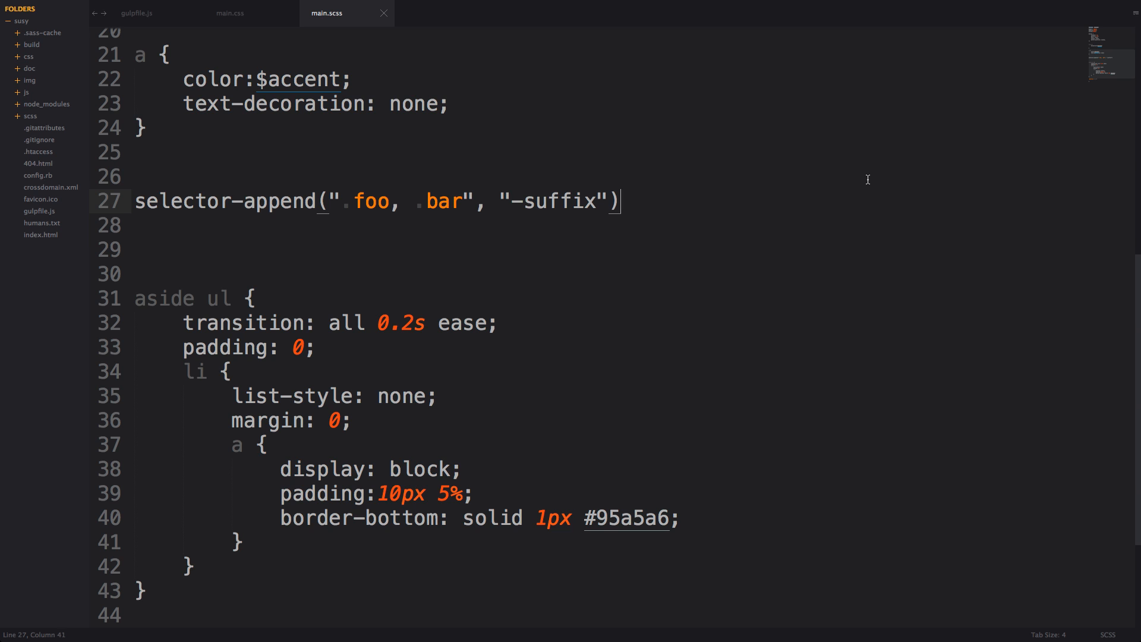
- Wrap the selector-append call in #{} as a rule containing color:red;
text(})
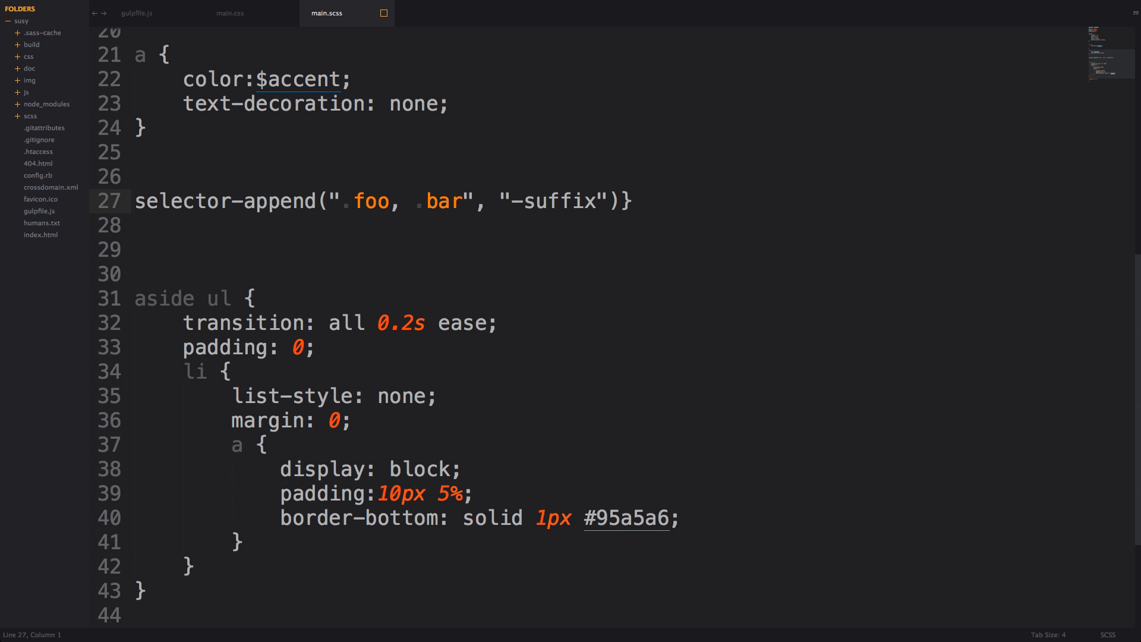
text({)
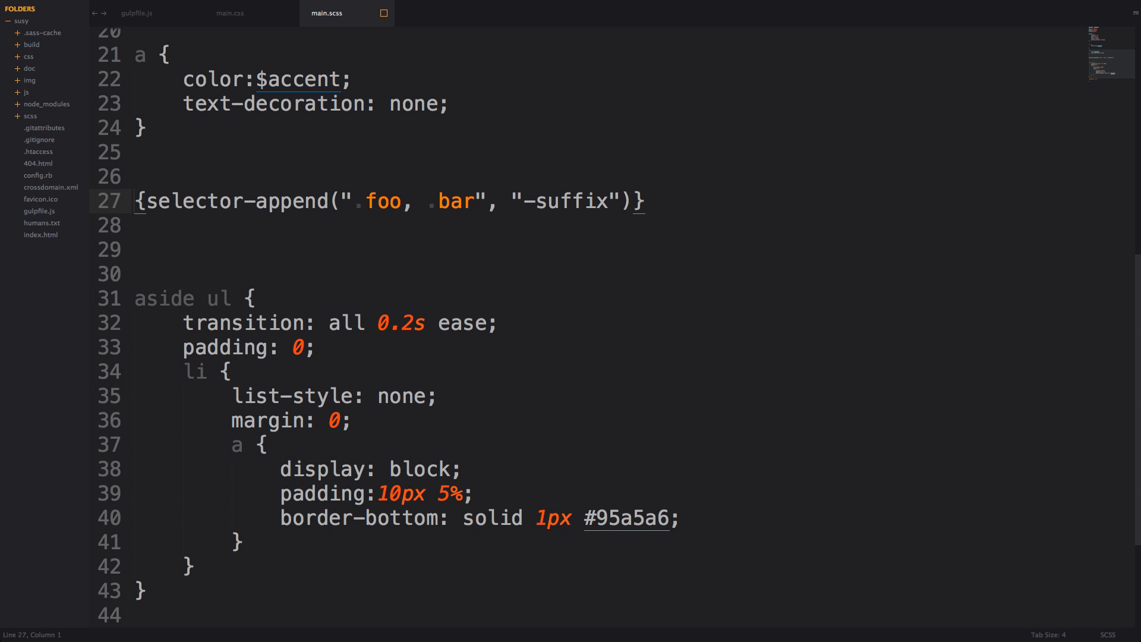
text(#)
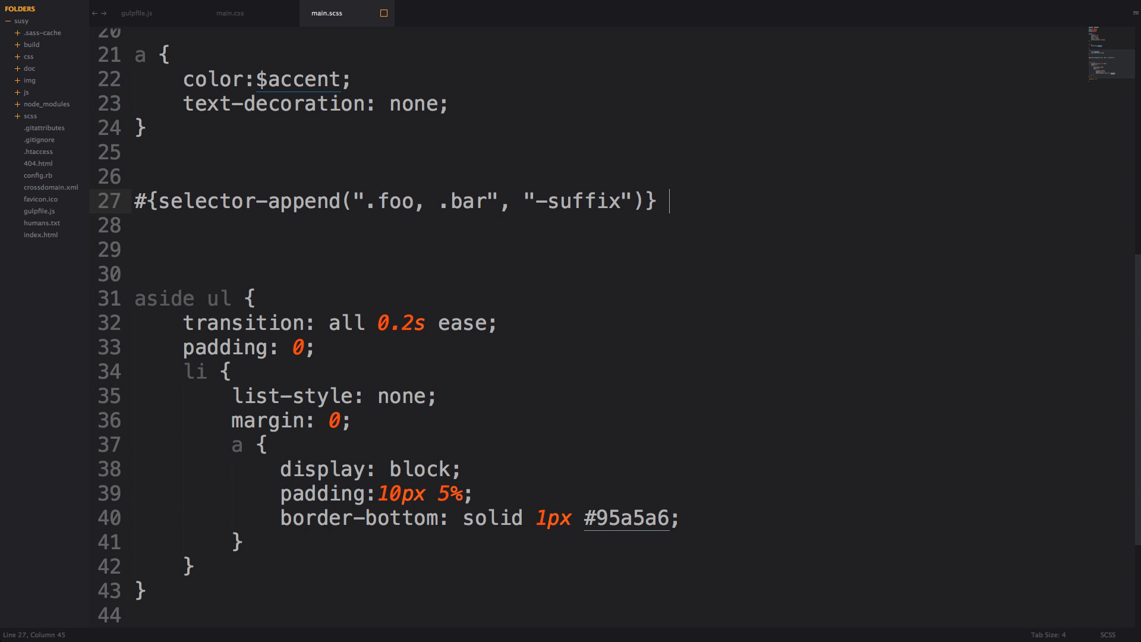
text({)
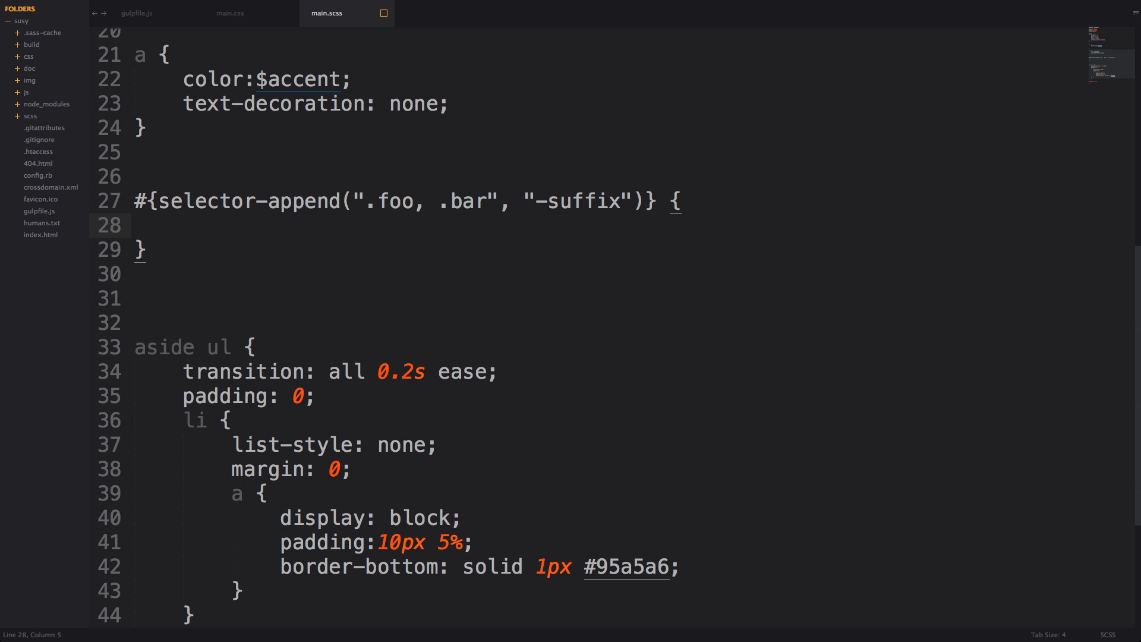
text(color)
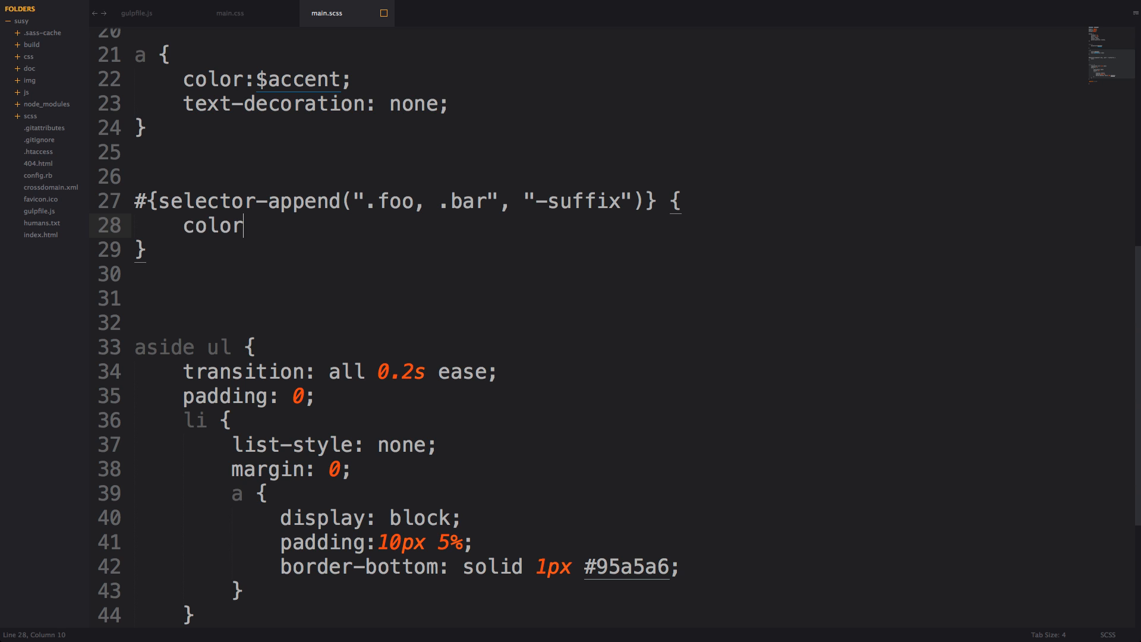
text(:red;)
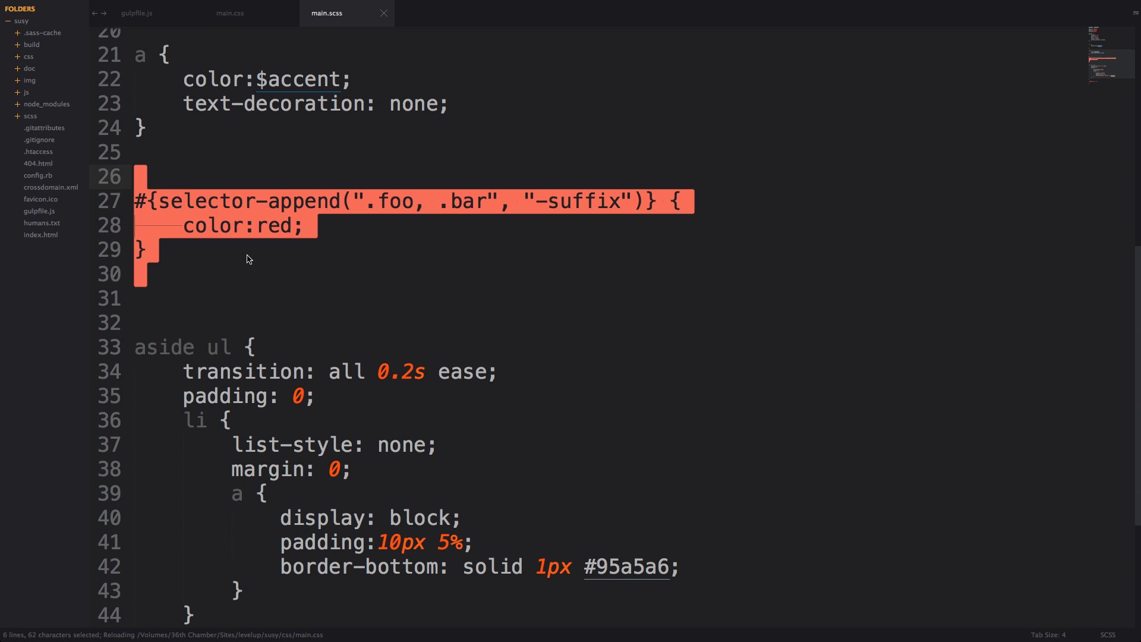
click(229, 13)
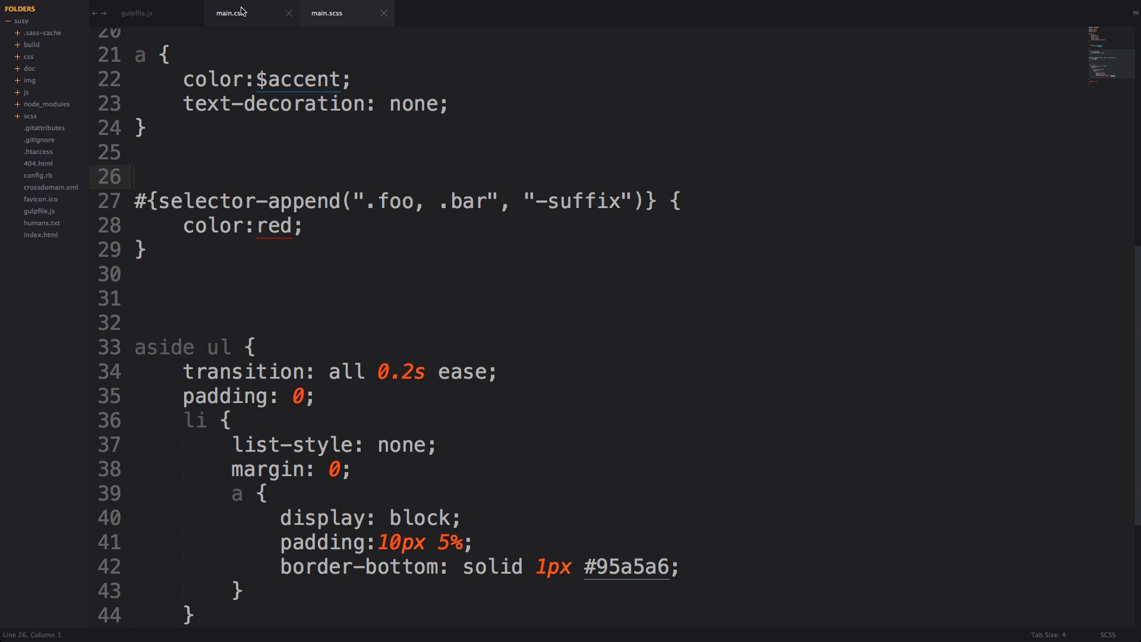
click(231, 13)
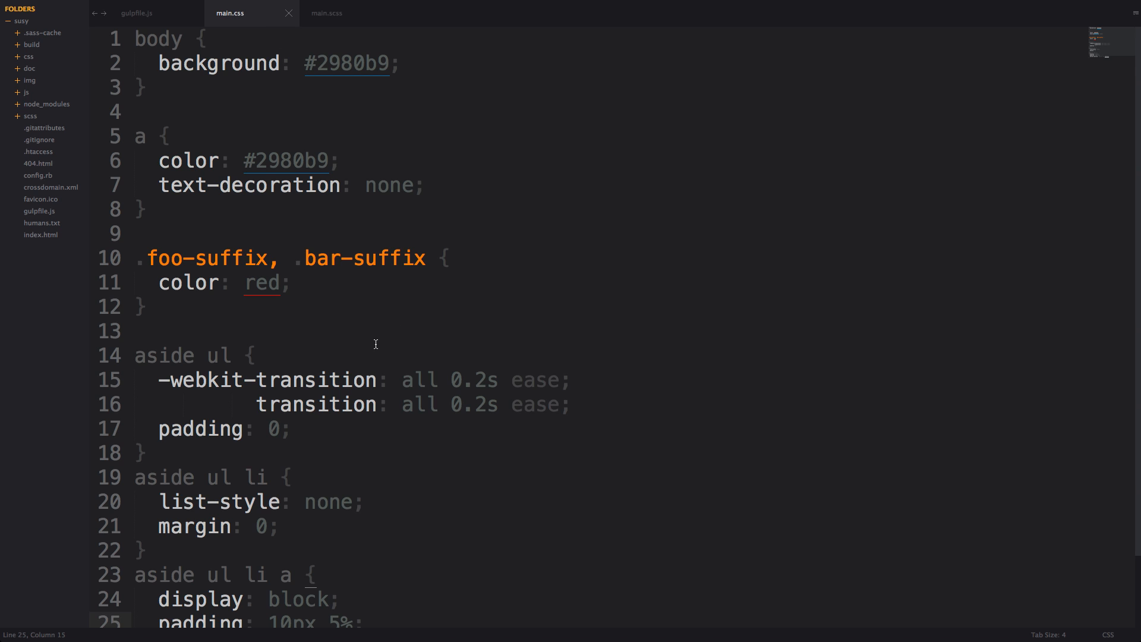
click(144, 258)
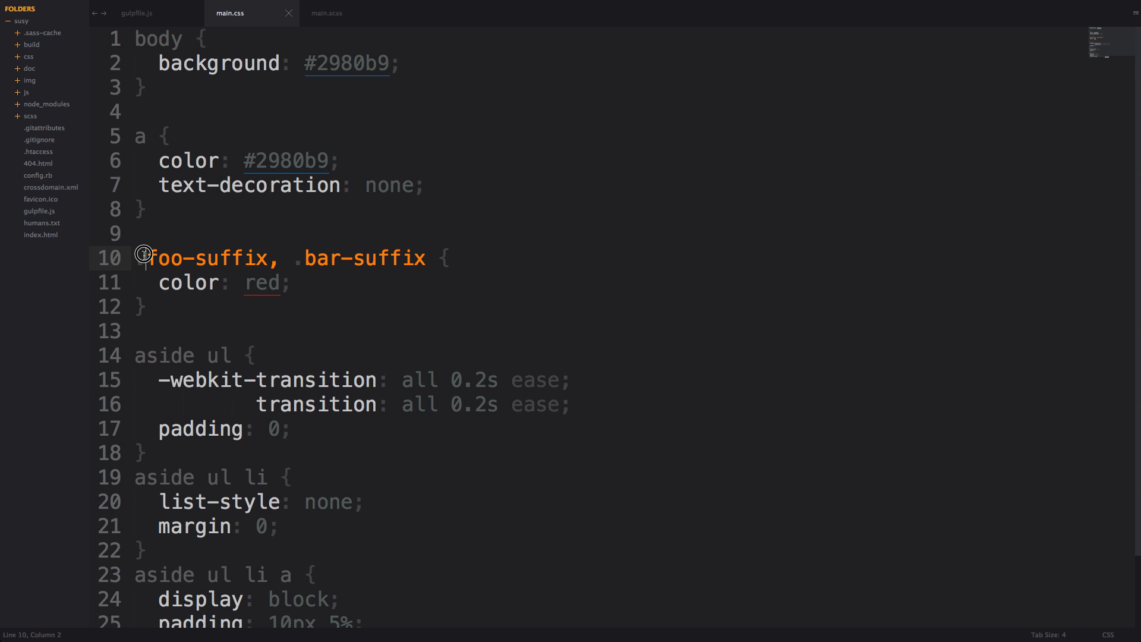
double_click(250, 258)
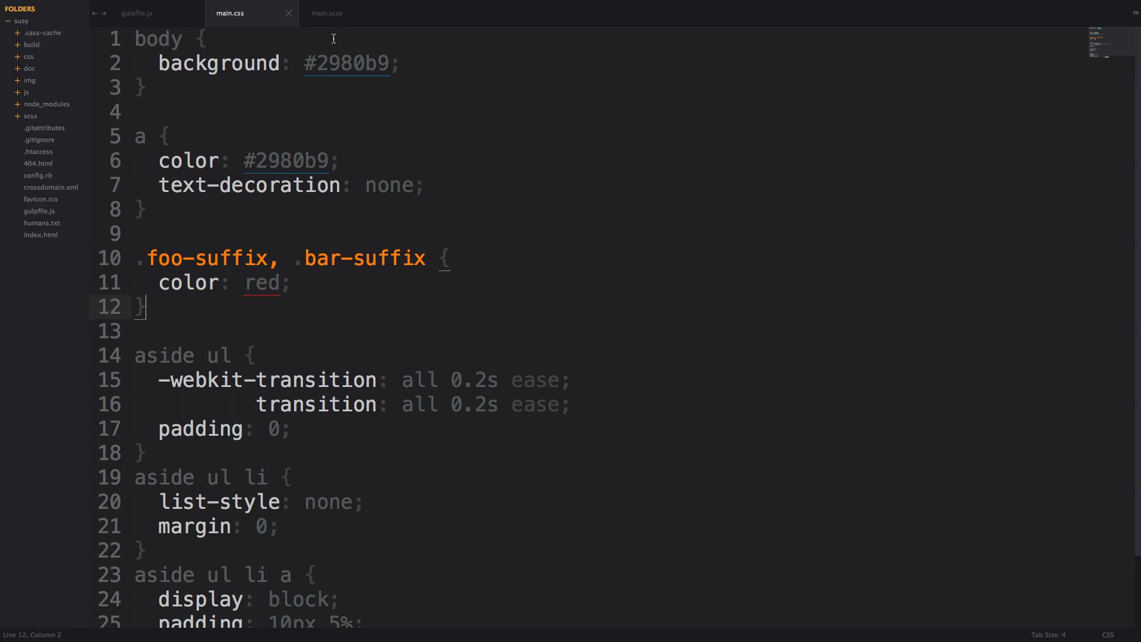
mouse_move(359, 38)
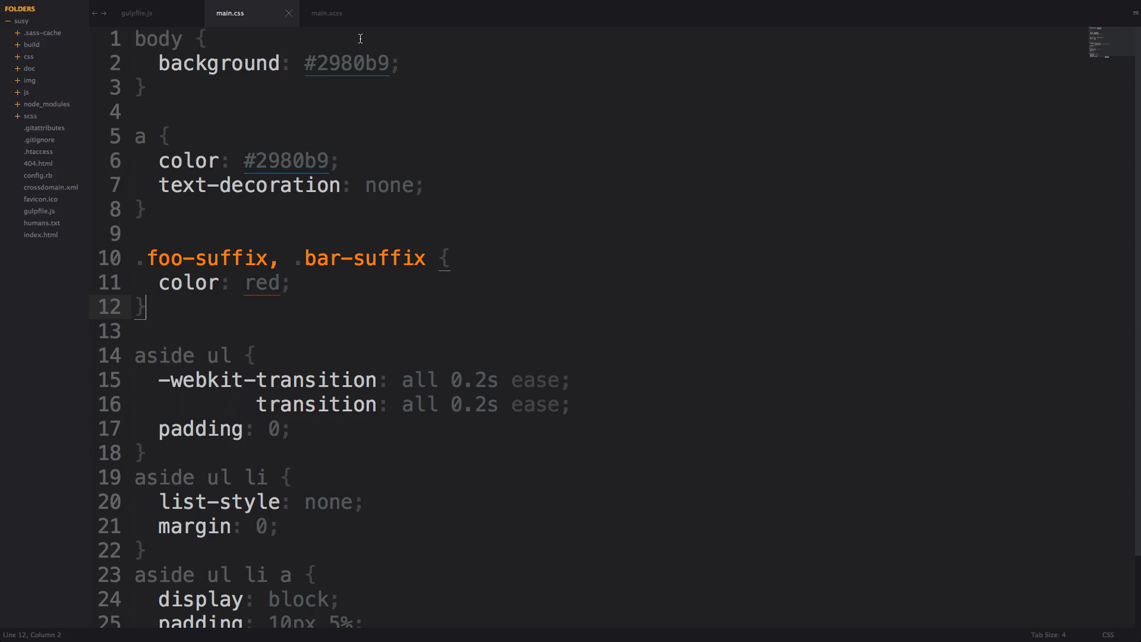
click(328, 13)
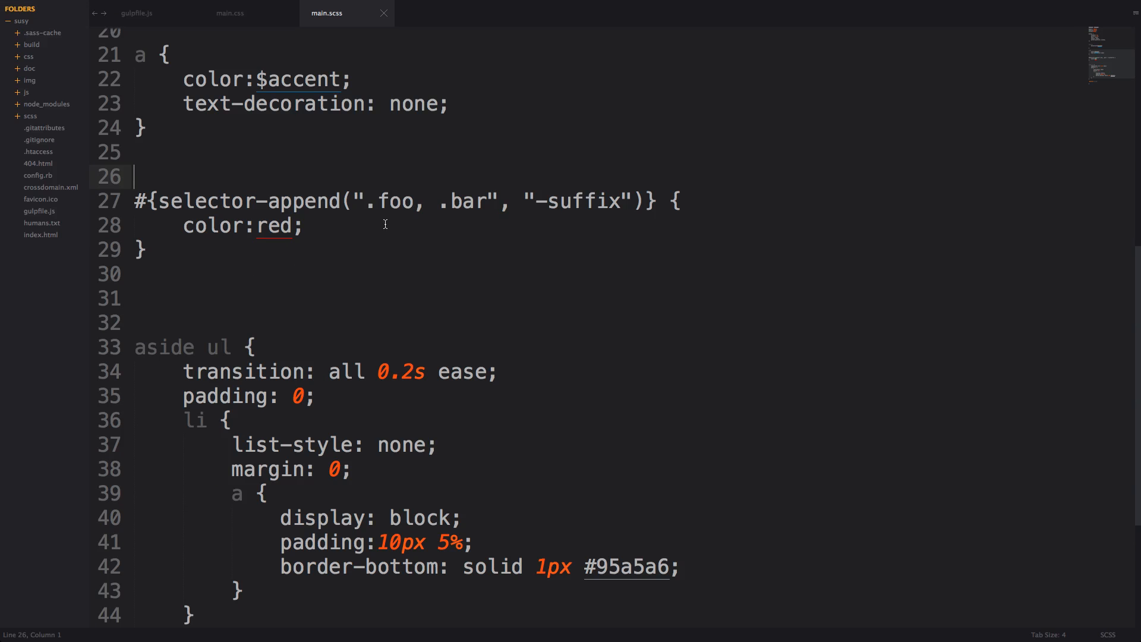
- Add .hello to the selector list after .bar and check the compiled main.css
double_click(396, 201)
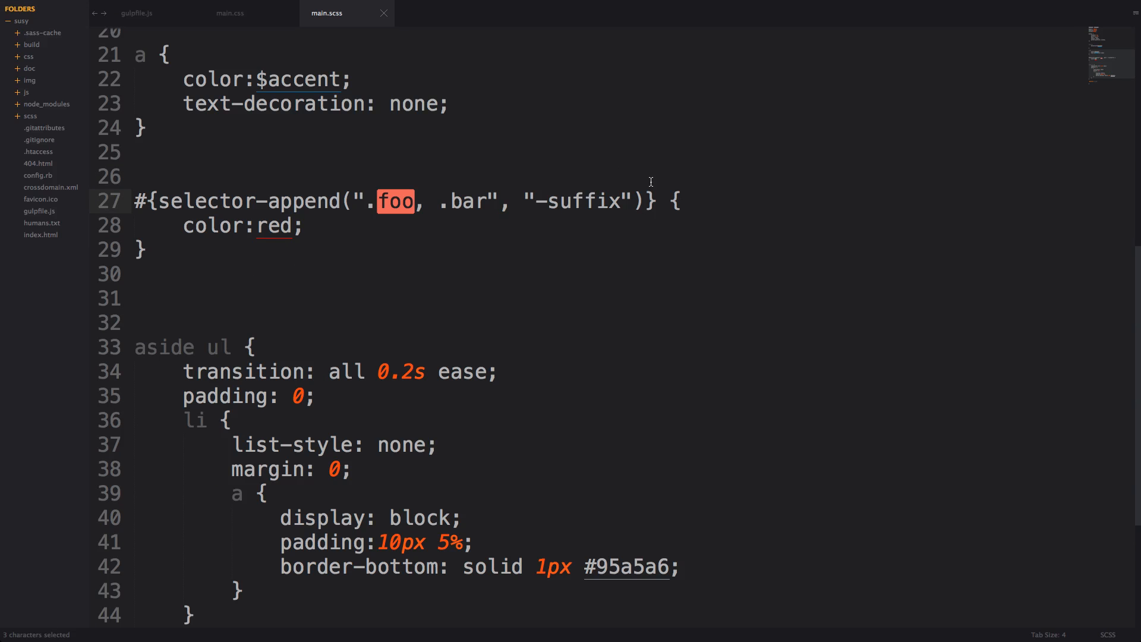
double_click(466, 201)
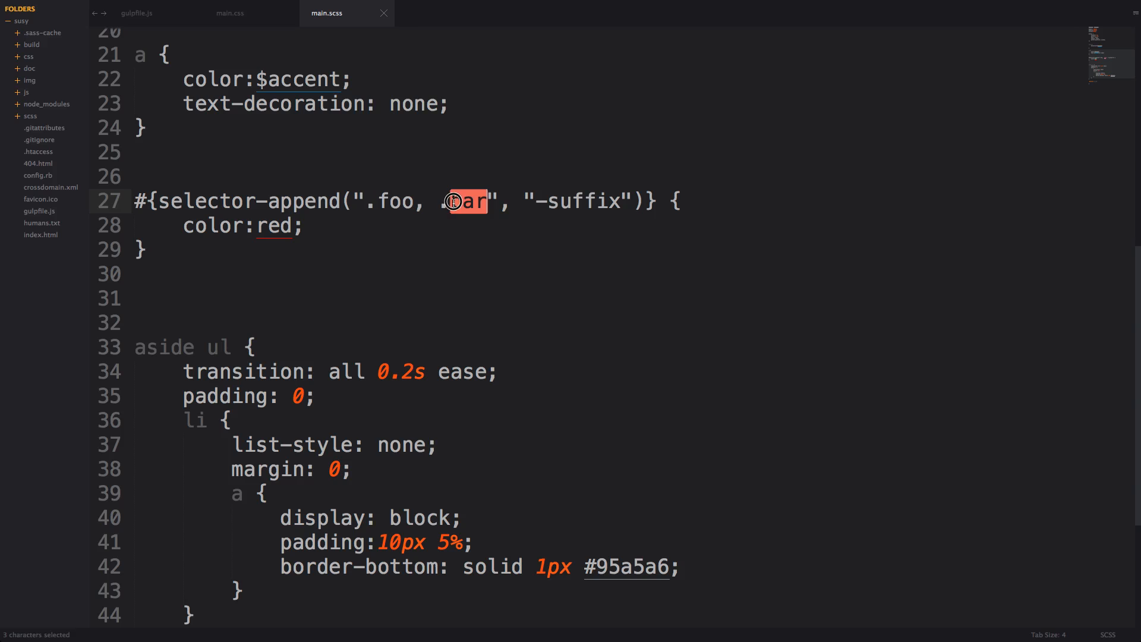
double_click(583, 202)
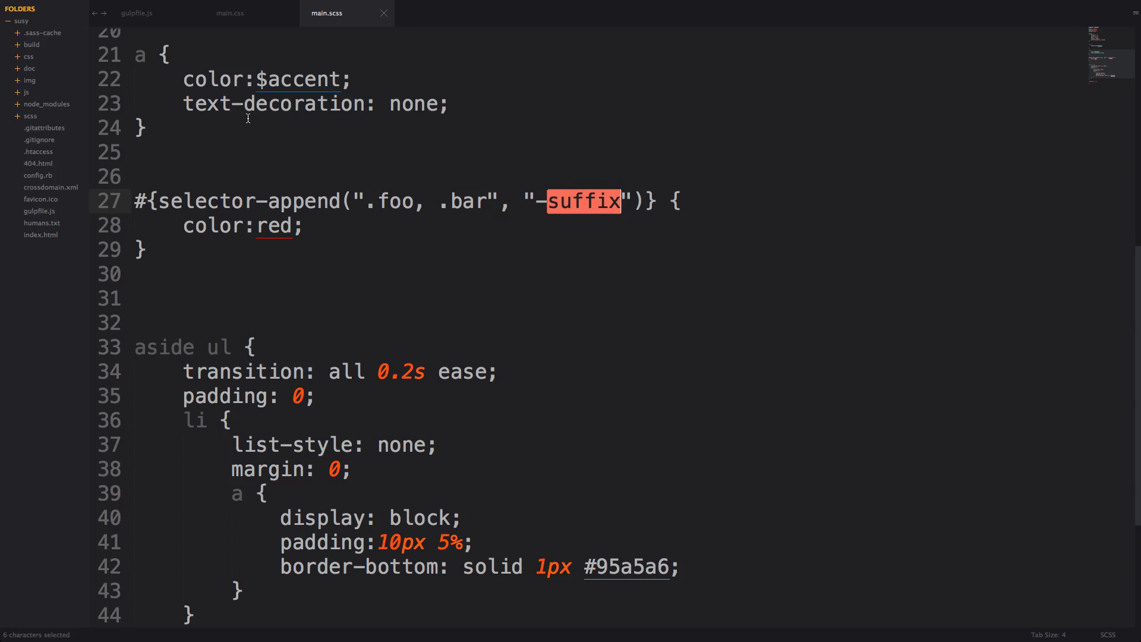
mouse_move(499, 216)
text(,)
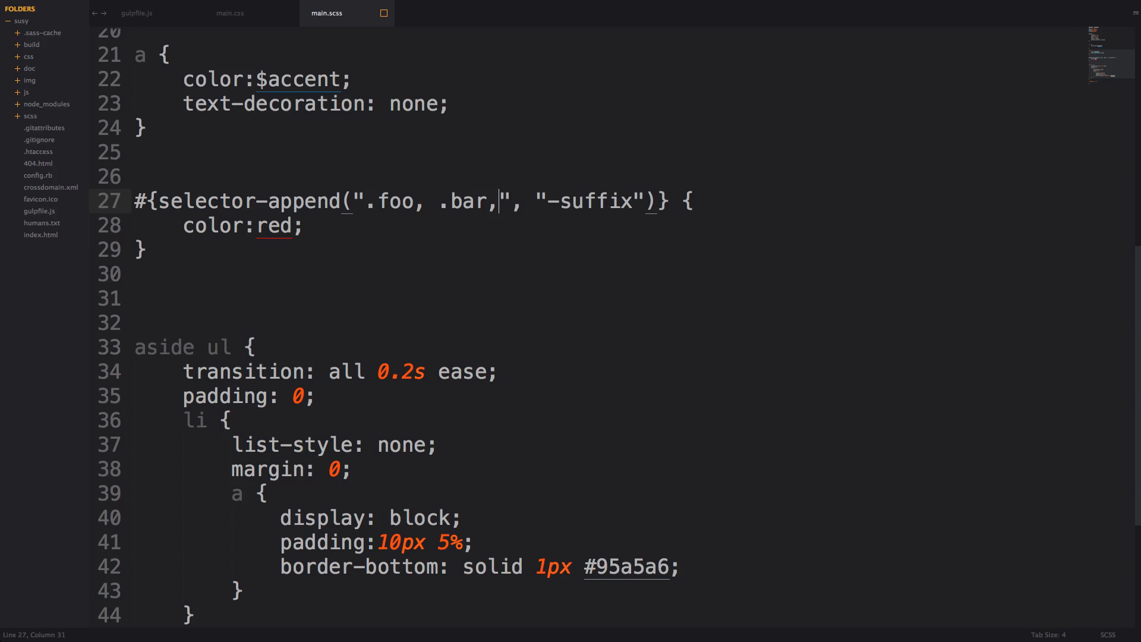
text(.)
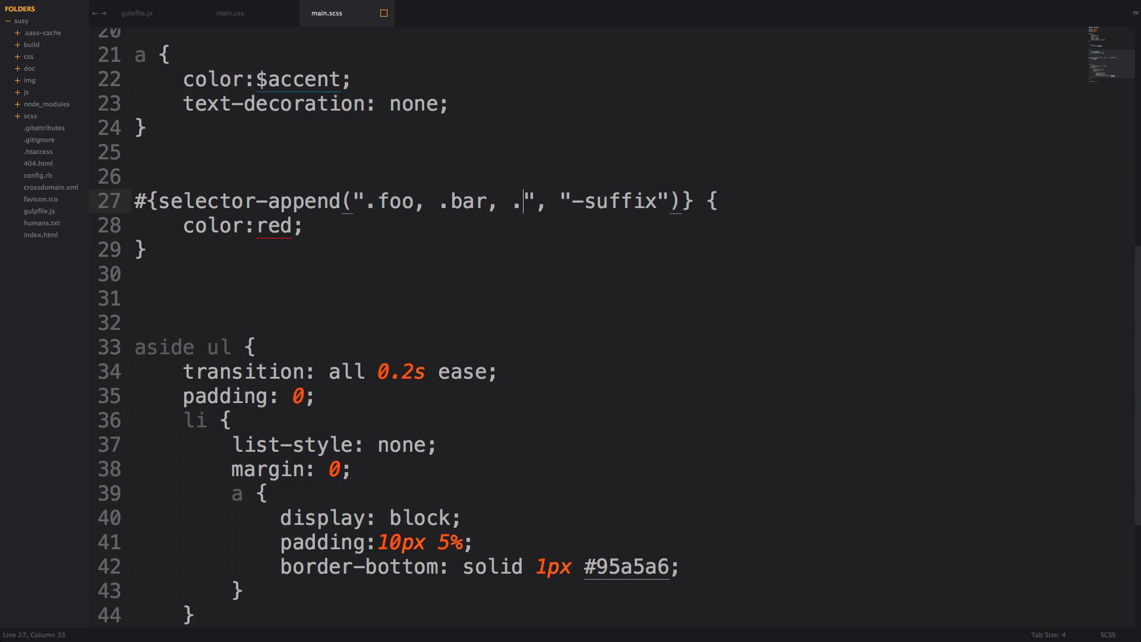
text(hello)
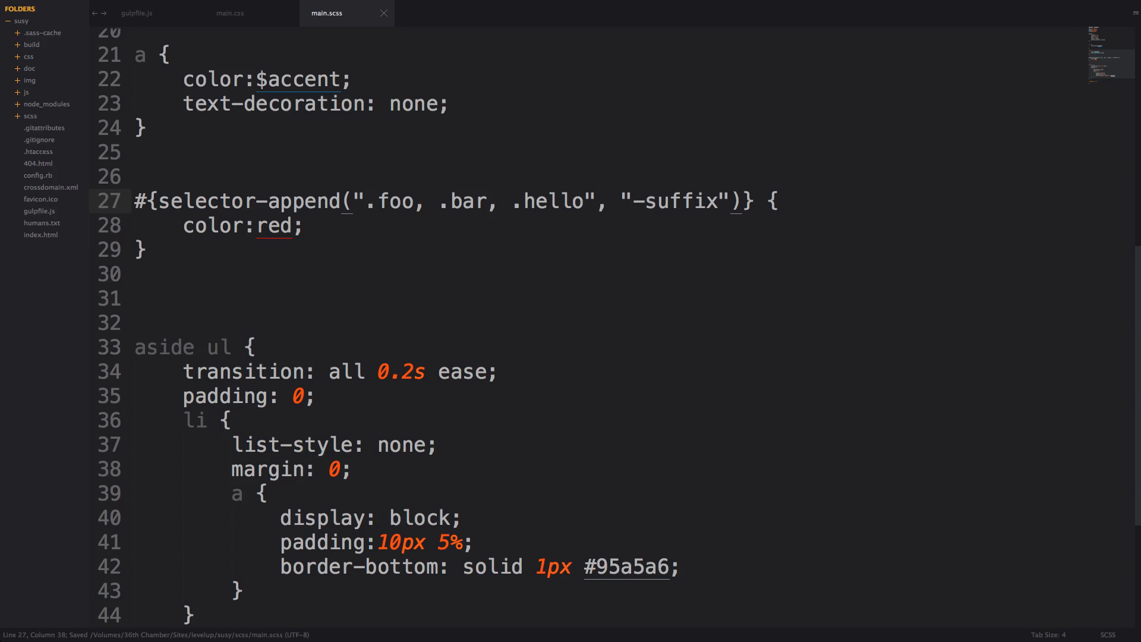
click(229, 13)
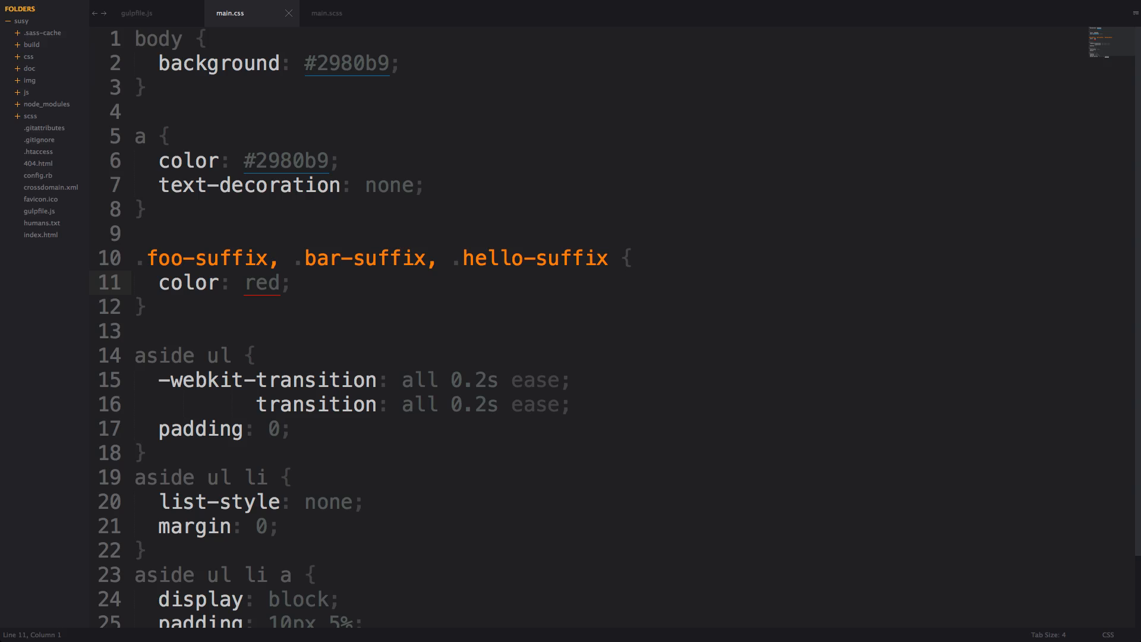
- Return to main.scss and review the -suffix and hello arguments on line 27
click(328, 13)
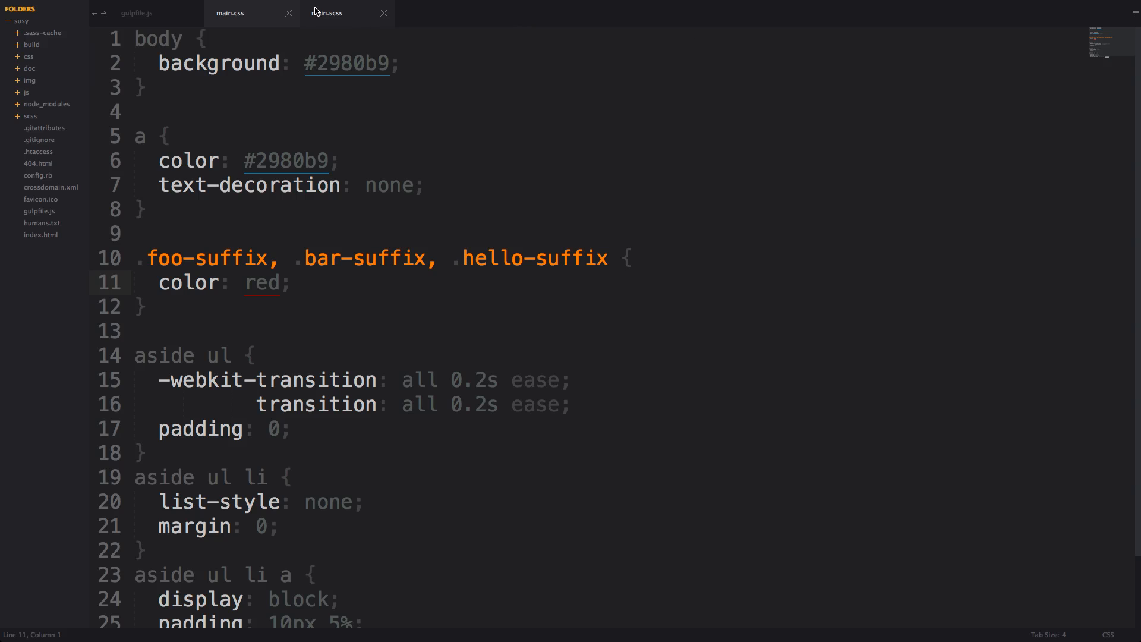
click(329, 13)
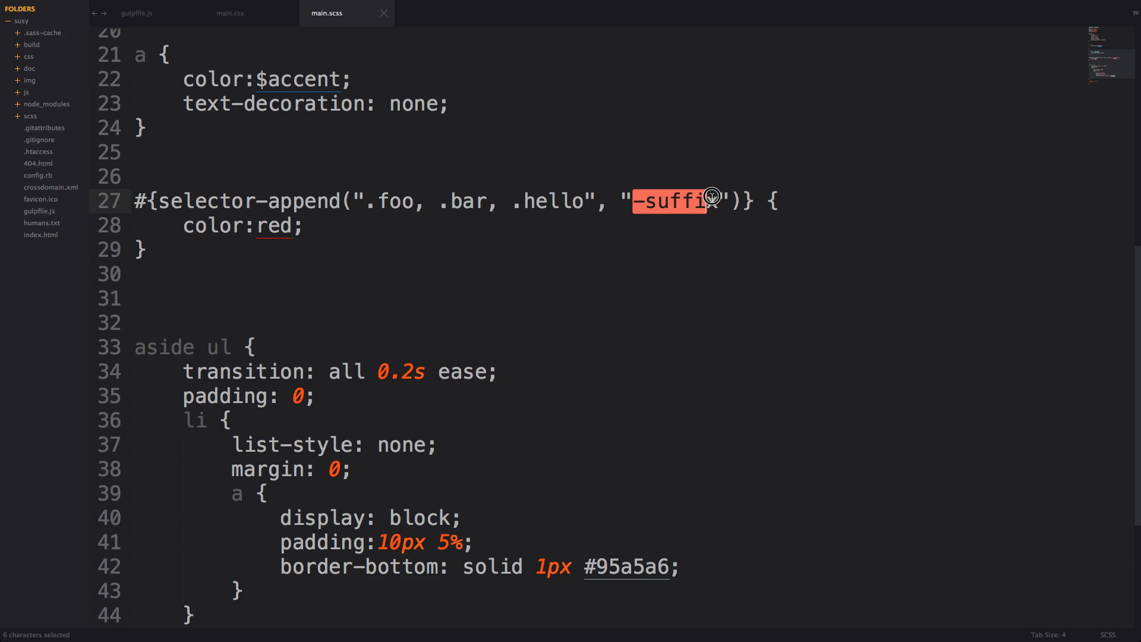
double_click(555, 202)
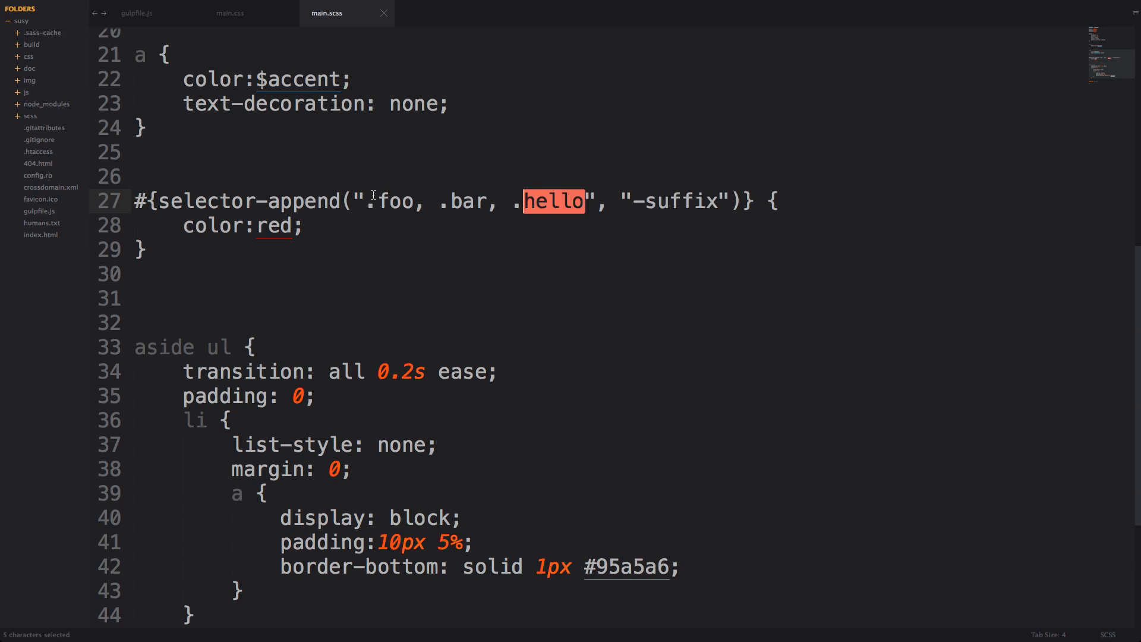
double_click(468, 202)
text(nex)
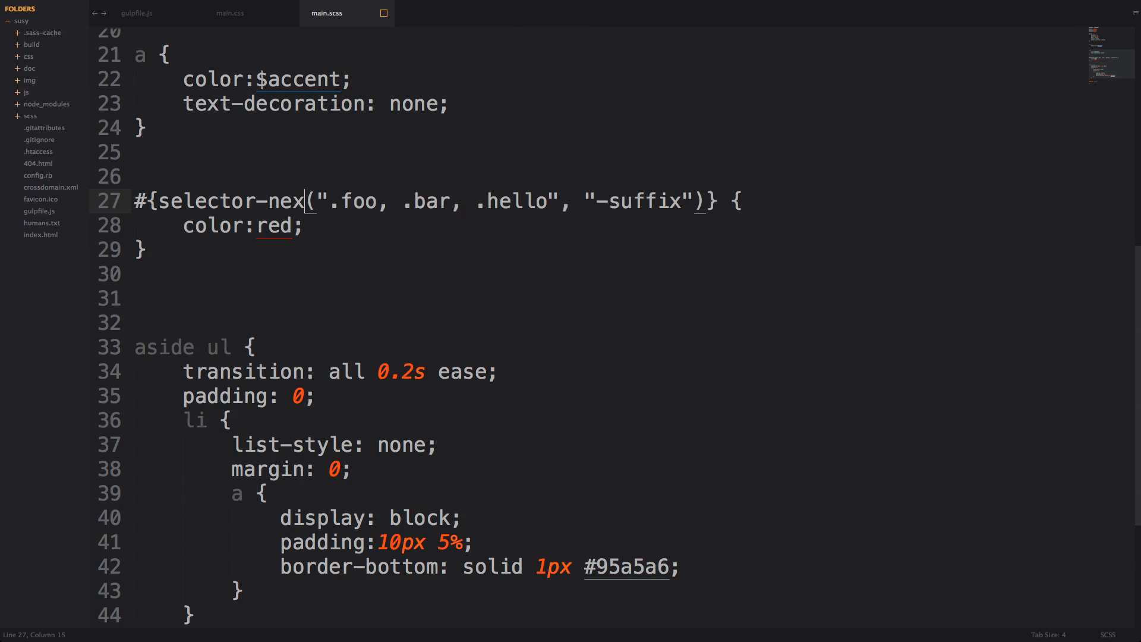
- Finish renaming the function to selector-nest and inspect the spaced '.foo -suffix' selectors in main.css
text(t)
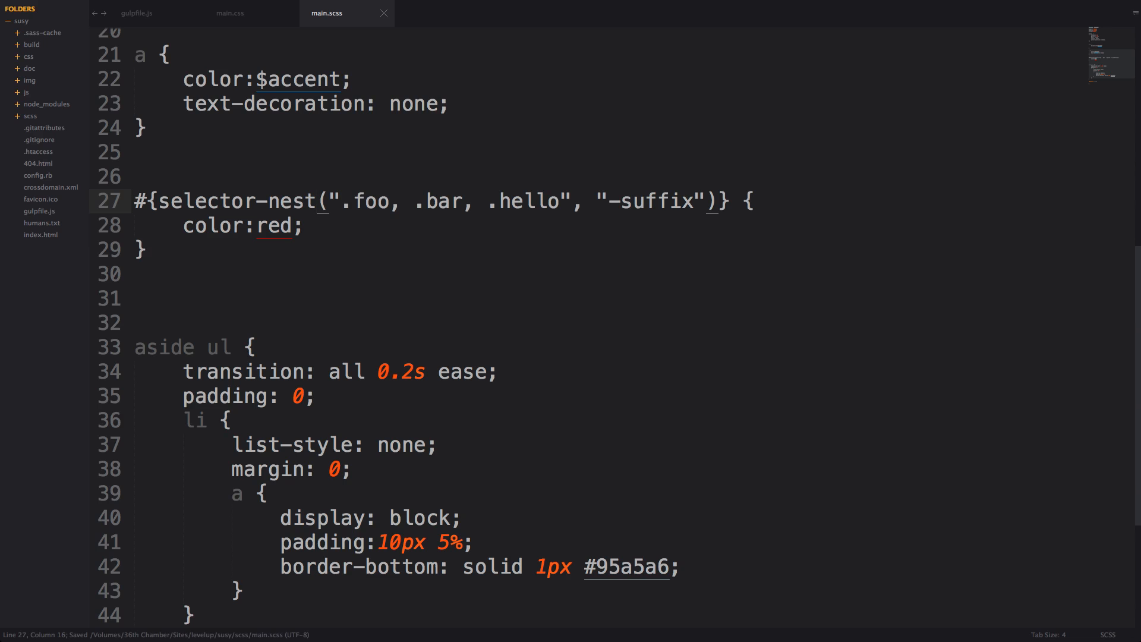
click(229, 13)
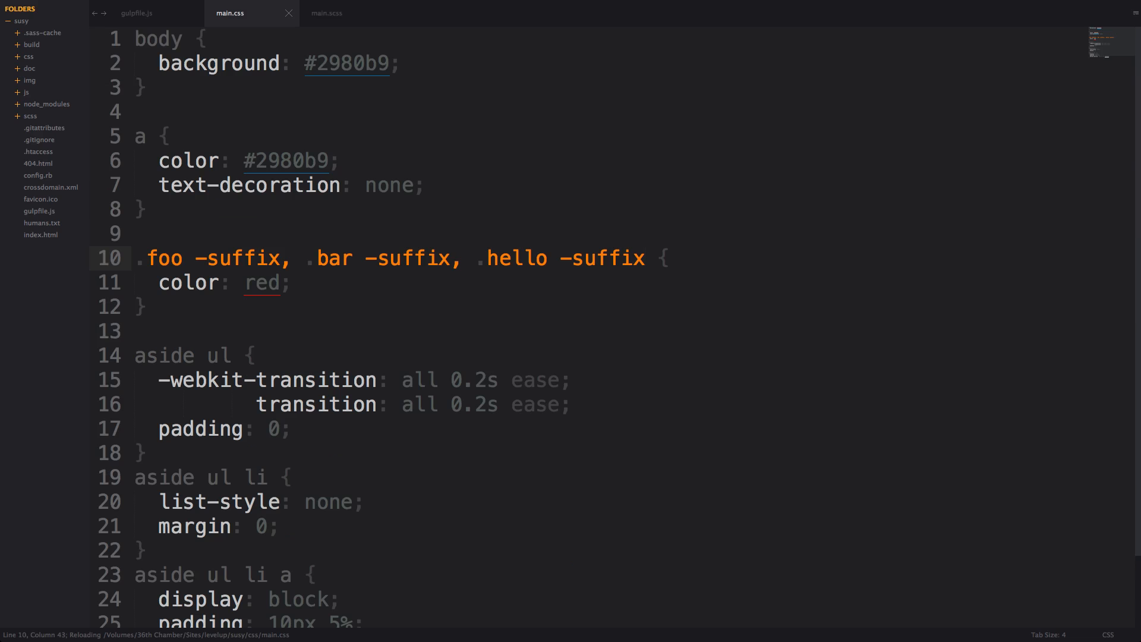
click(155, 258)
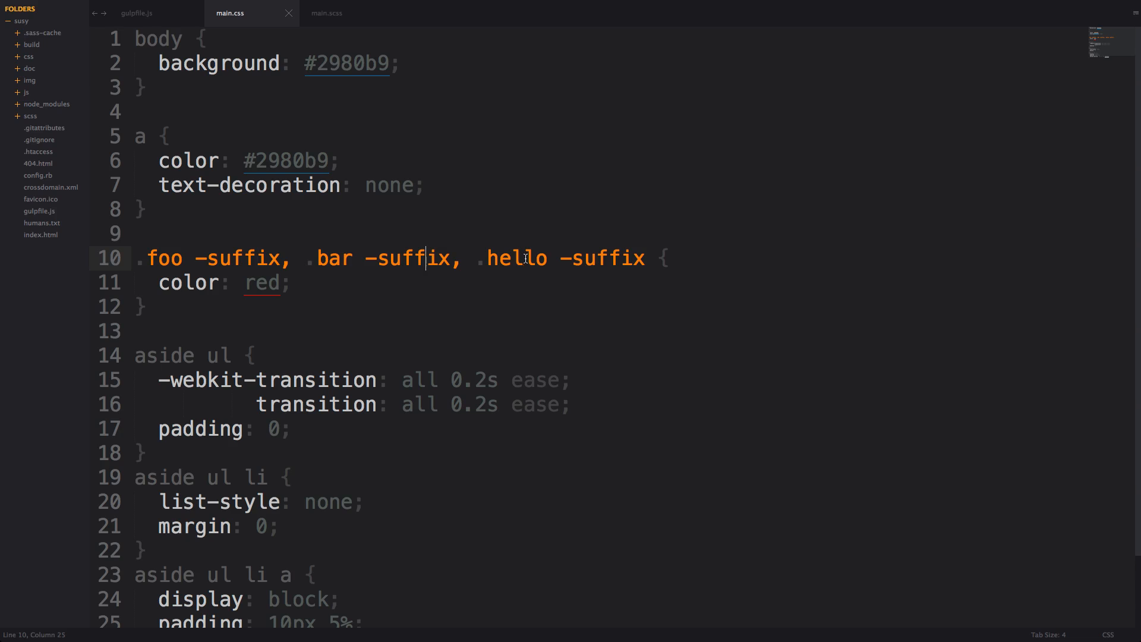
double_click(263, 283)
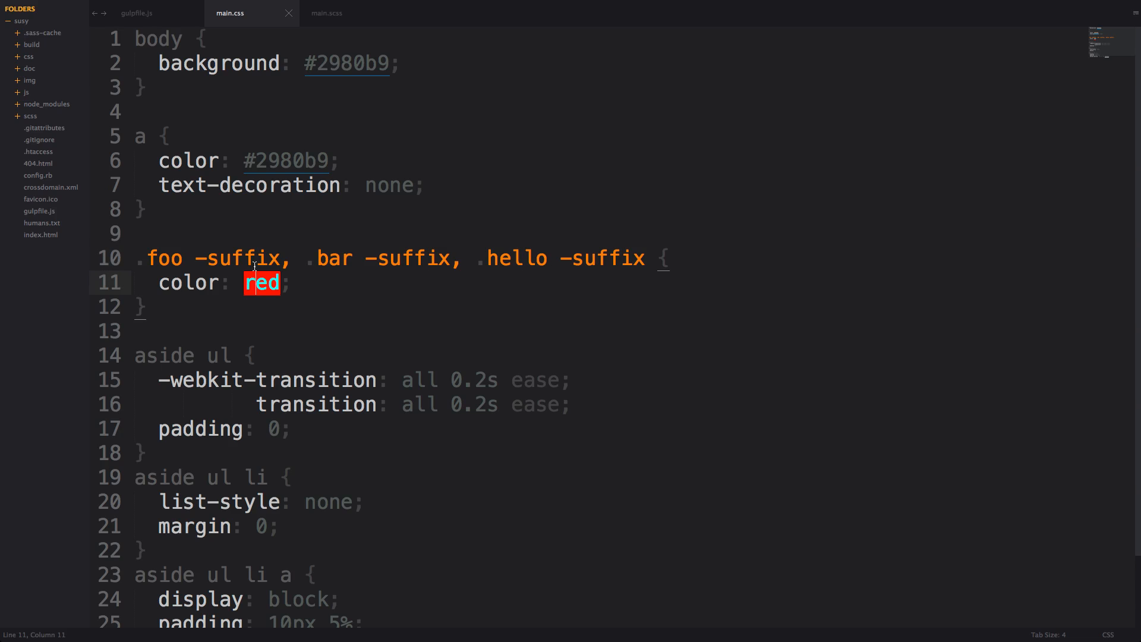
click(336, 13)
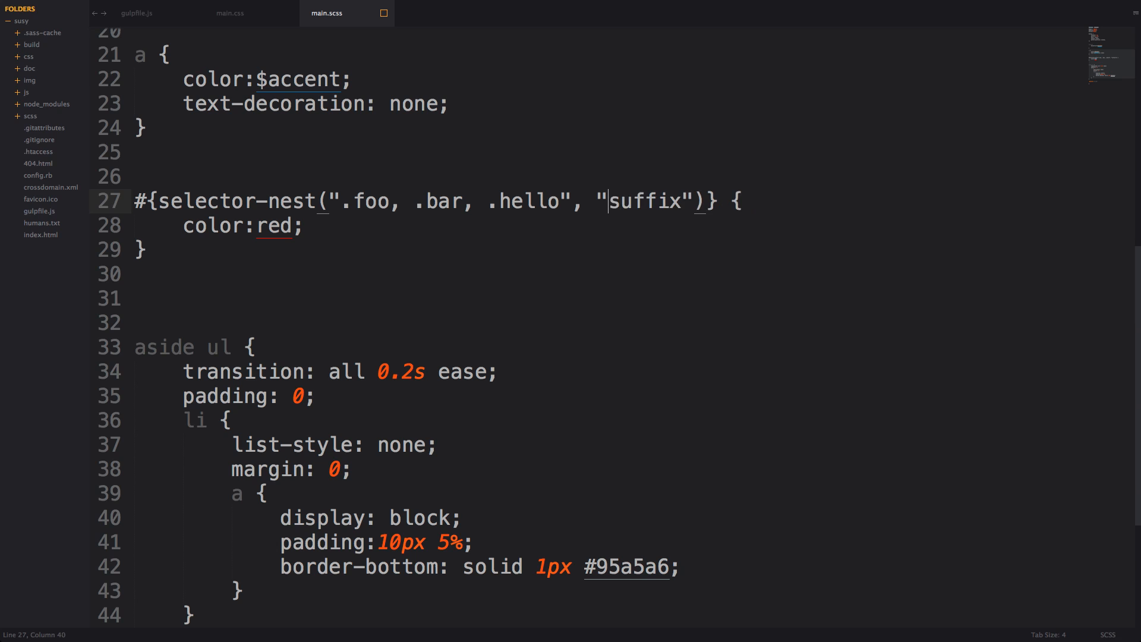
- Replace the suffix argument with '.btn' so main.css reads .foo .btn, .bar .btn, .hello .btn
key(Backspace)
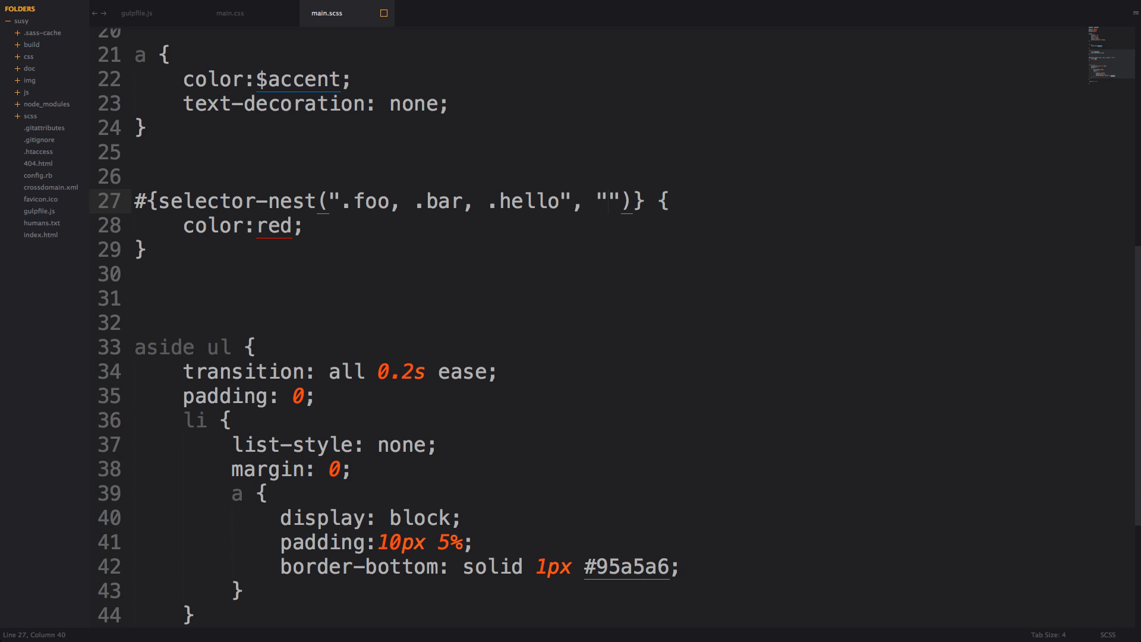
text(btn)
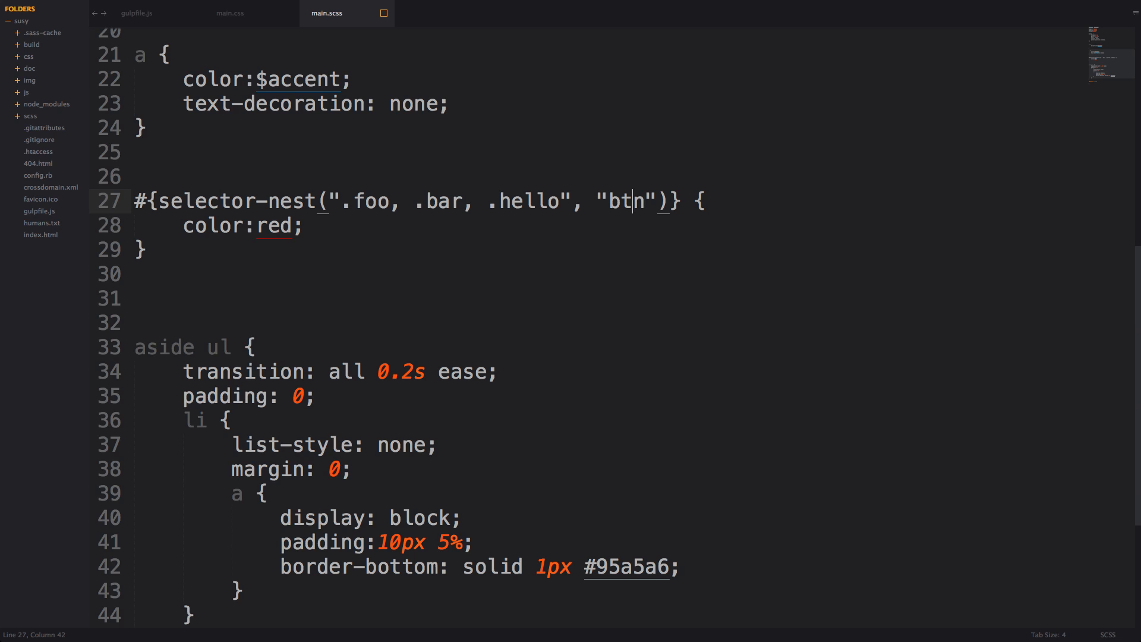
text(.)
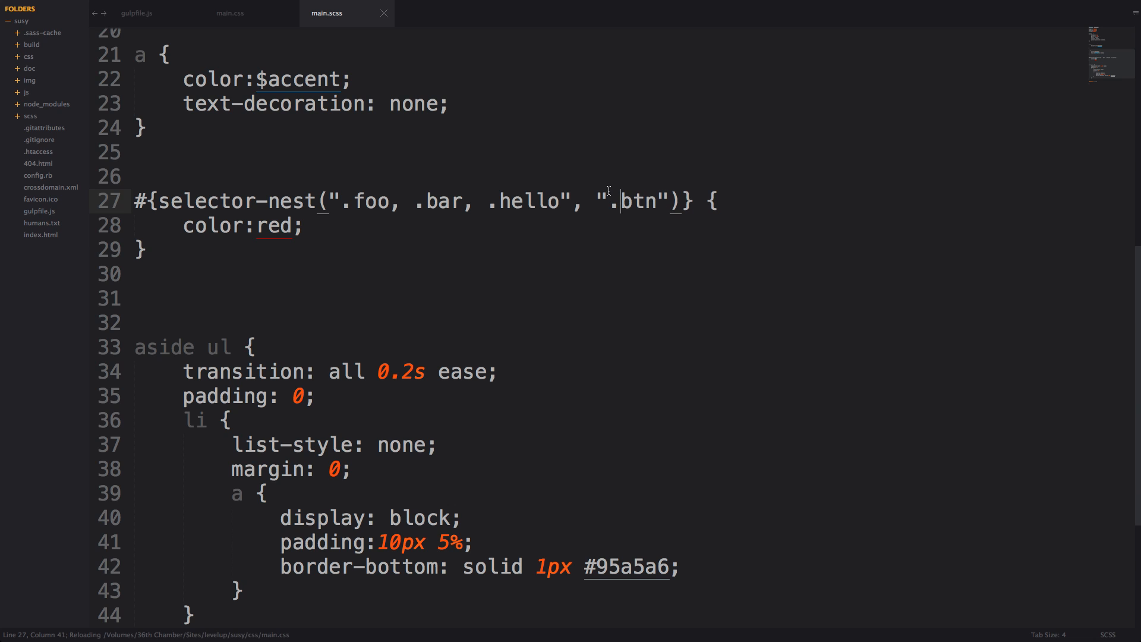
click(228, 13)
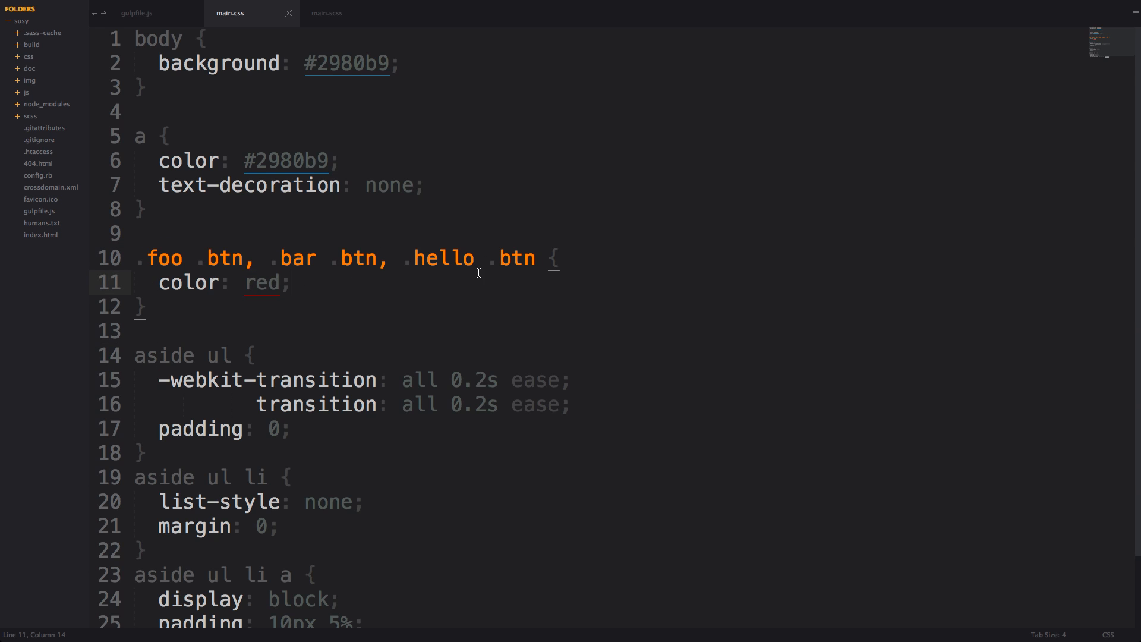
click(334, 13)
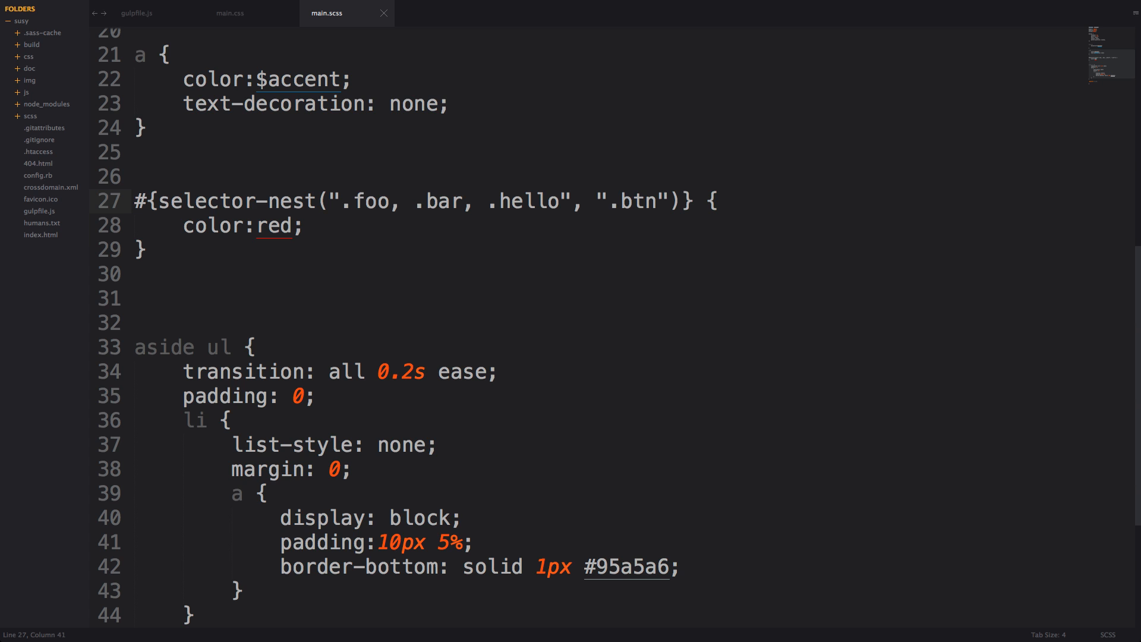
mouse_move(534, 206)
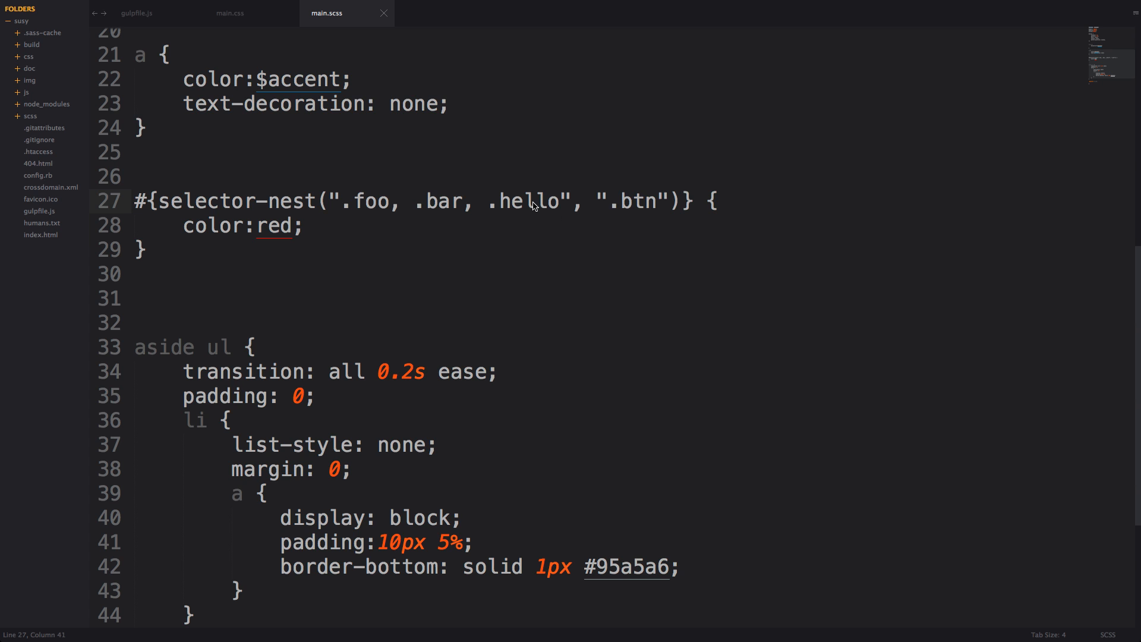
mouse_move(971, 228)
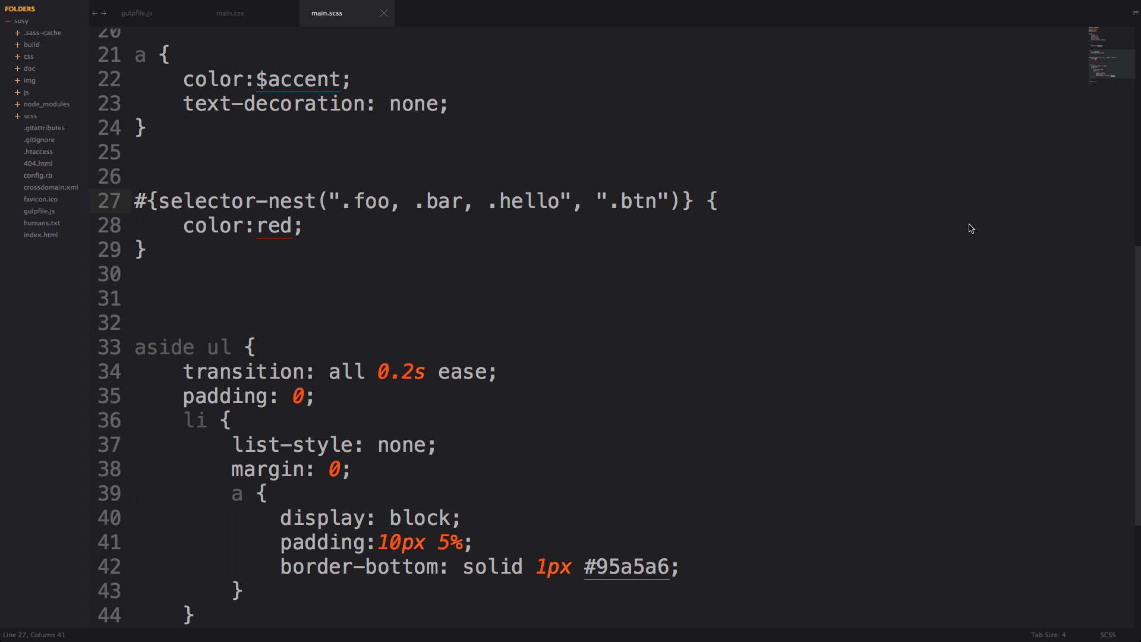
mouse_move(607, 184)
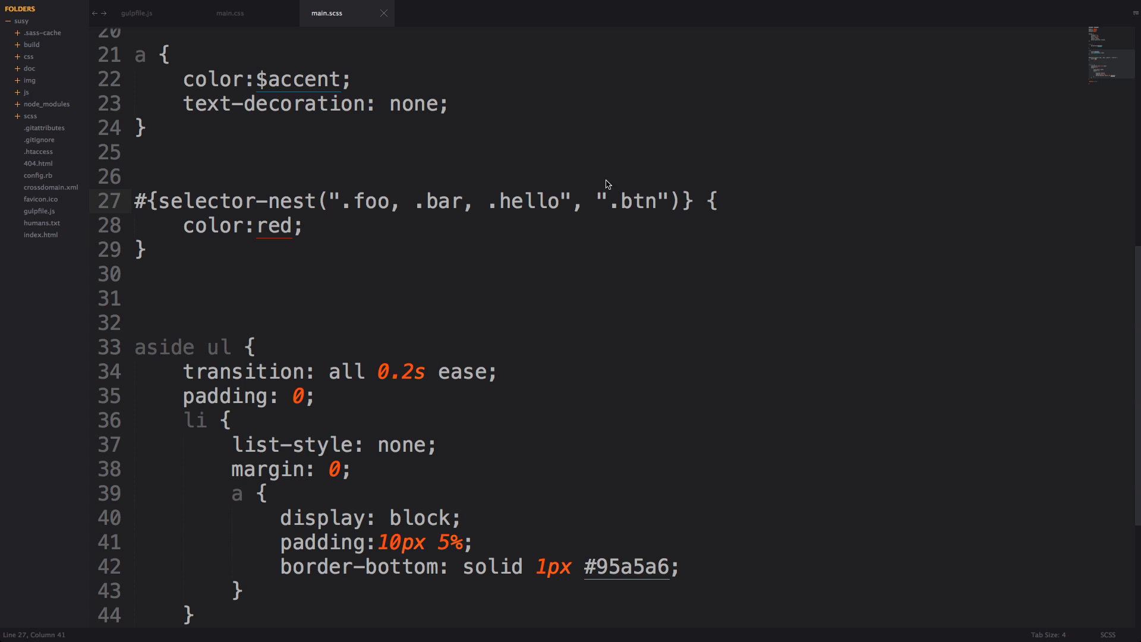
- Rename nest to unify and inspect the compiled .foo.btn, .bar.btn, .hello.btn selectors
double_click(290, 202)
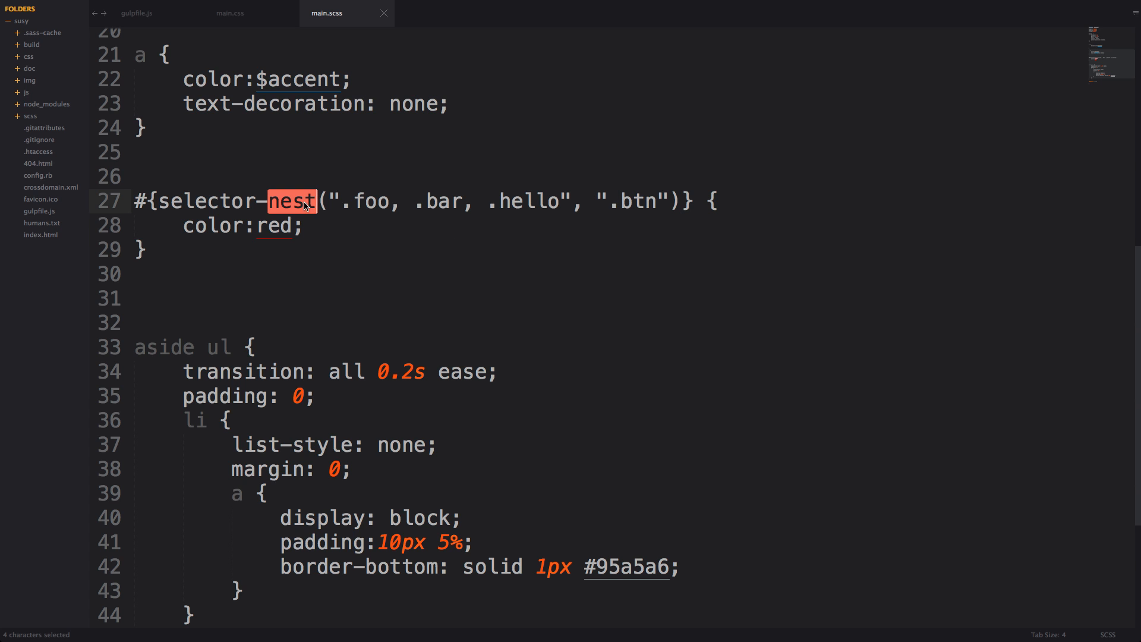
text(unify)
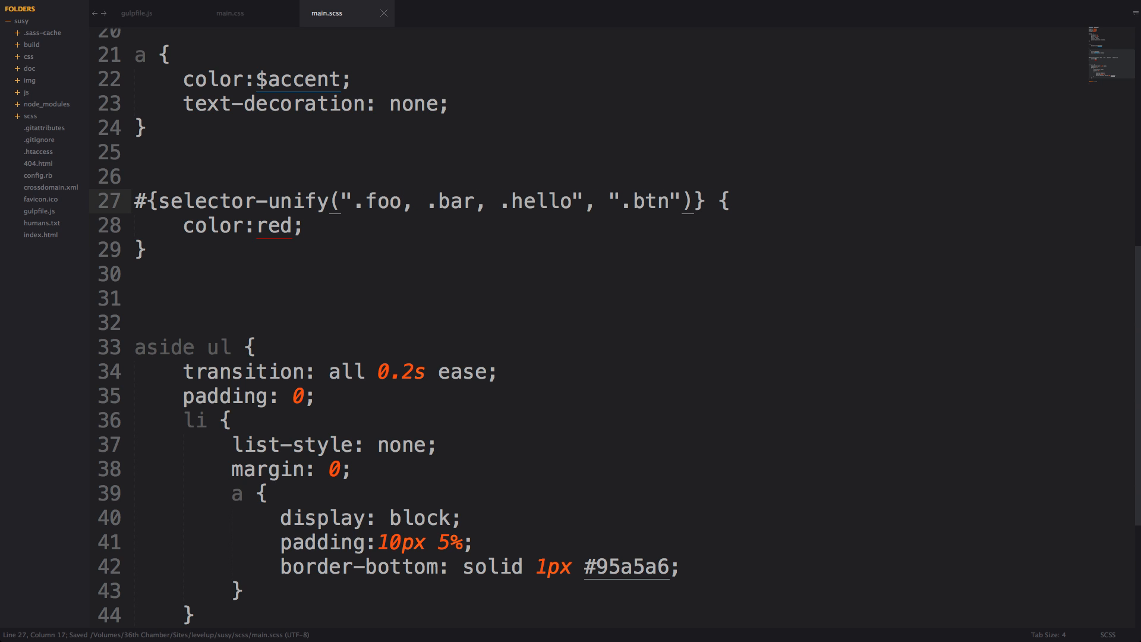
click(229, 13)
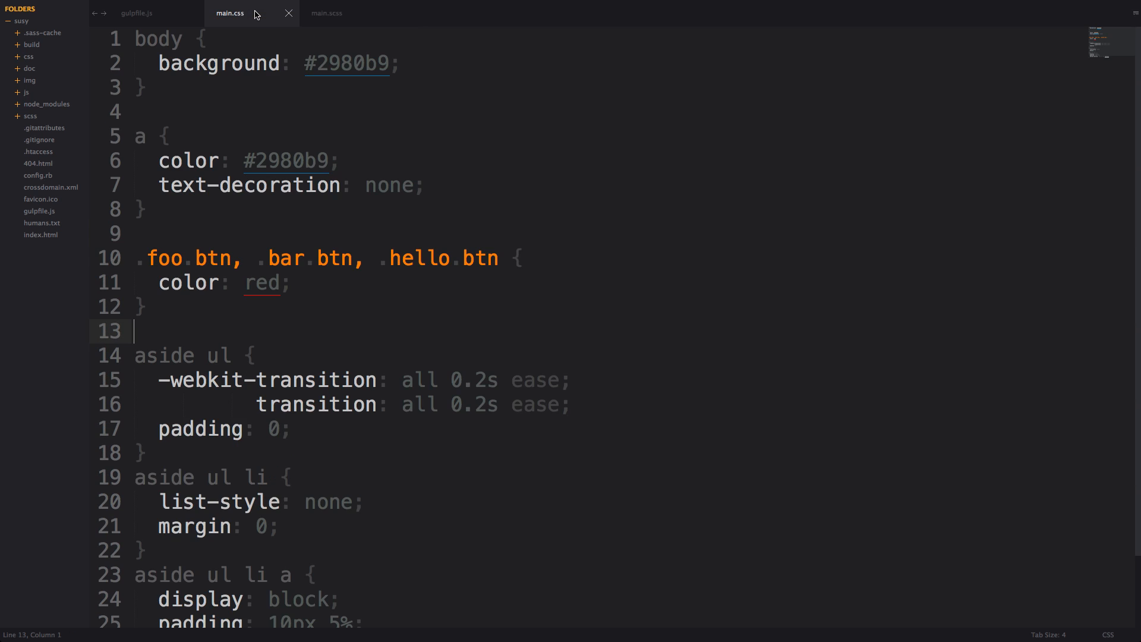
double_click(167, 258)
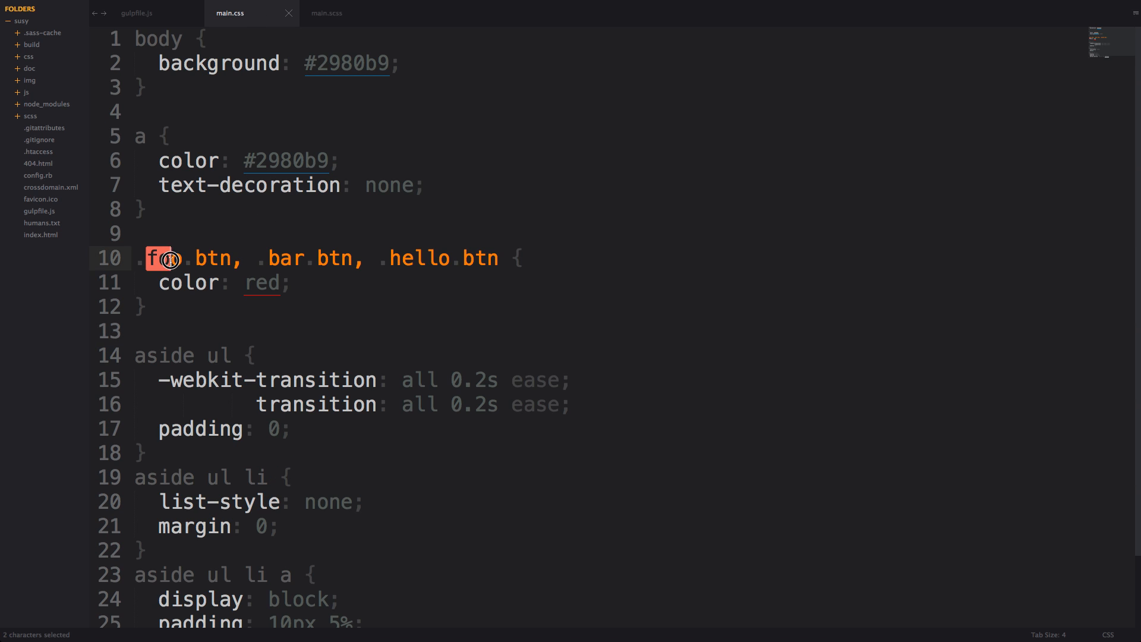
double_click(309, 258)
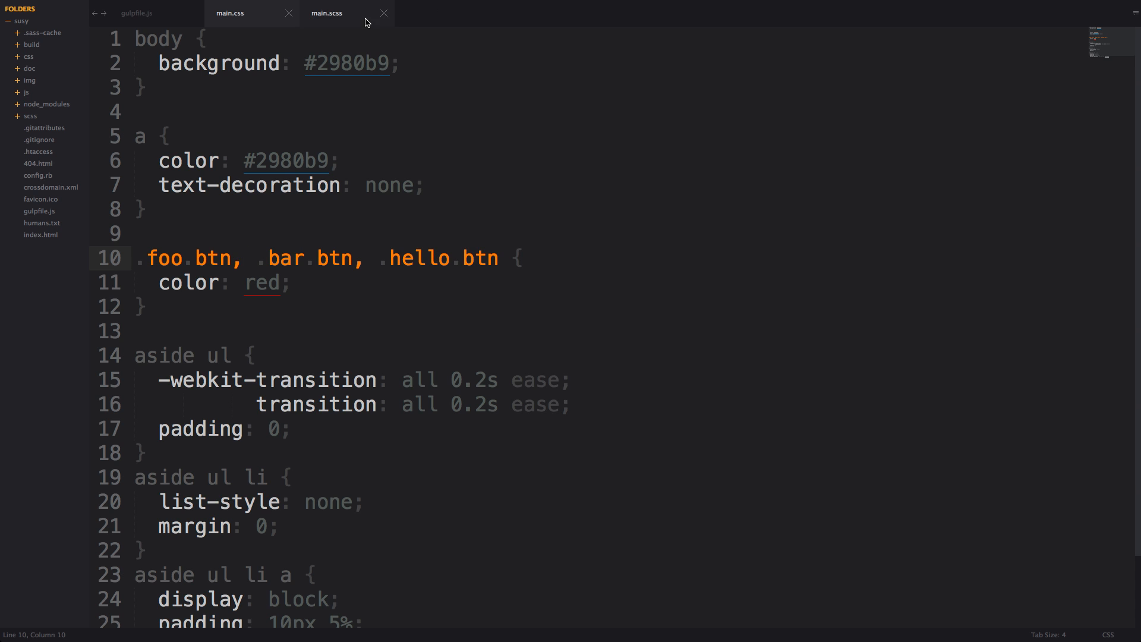
- Back in main.scss, review foo, bar, hello and btn in the selector-unify arguments
click(328, 13)
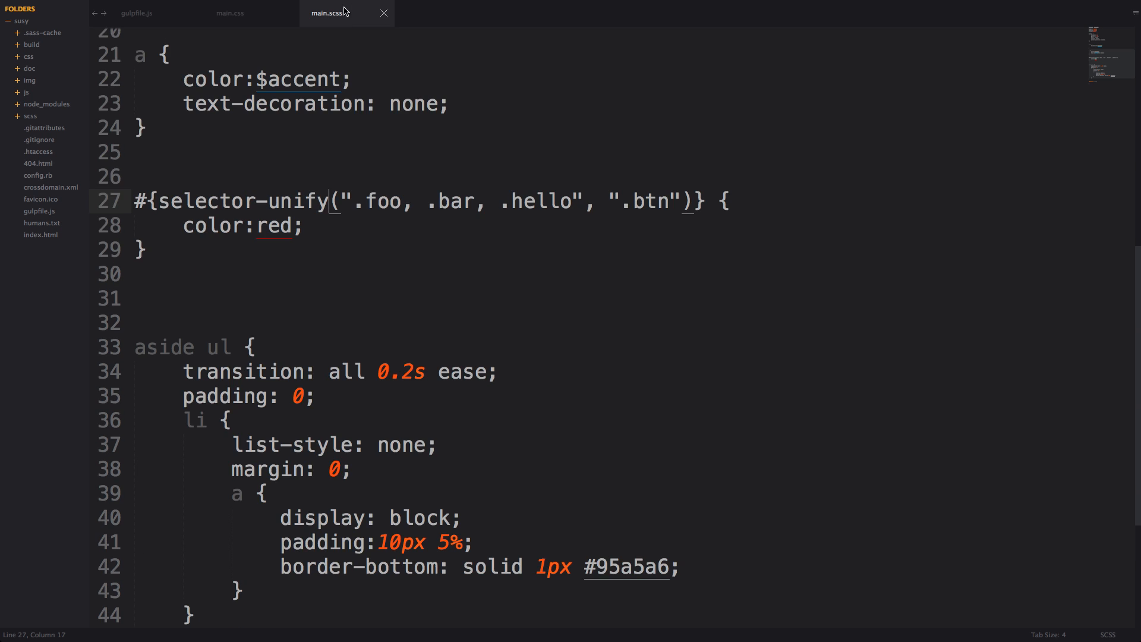
double_click(382, 202)
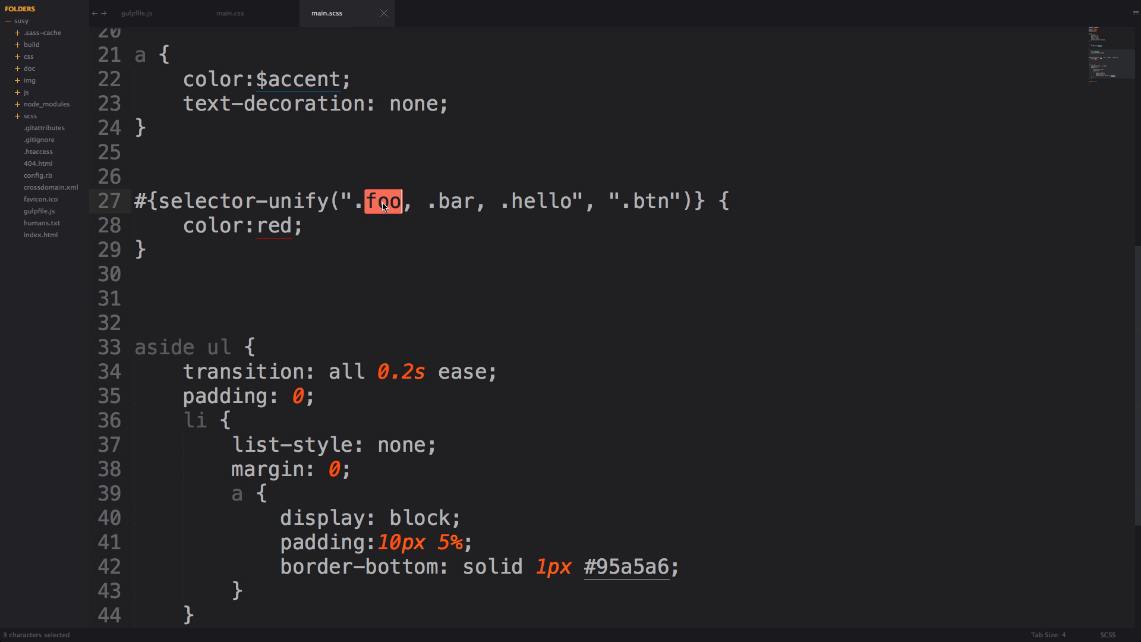
double_click(651, 202)
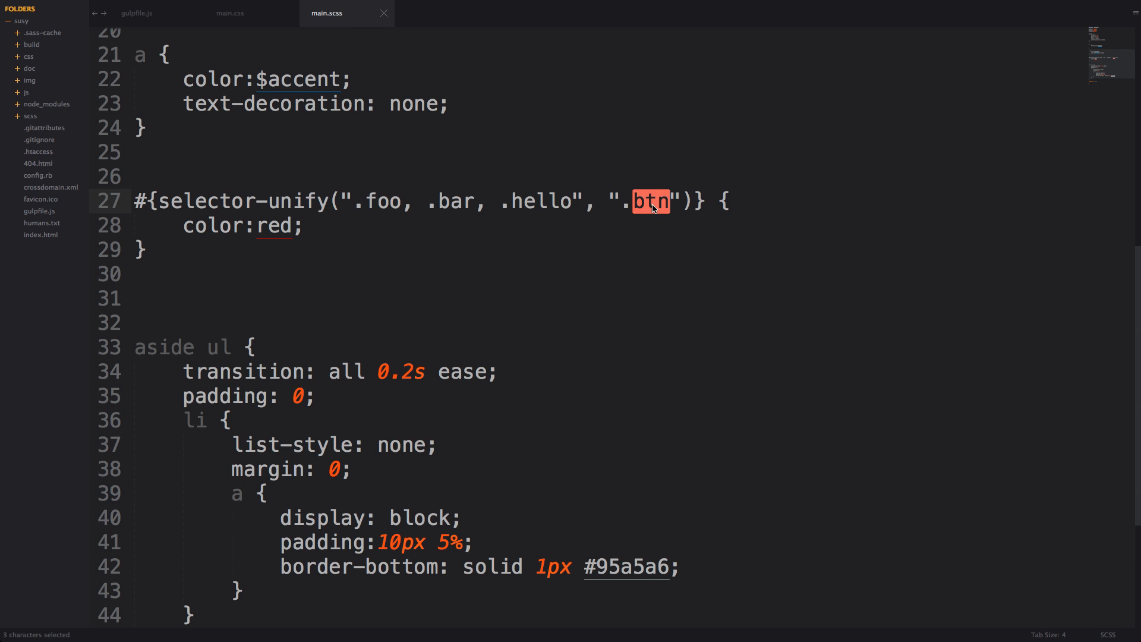
double_click(455, 202)
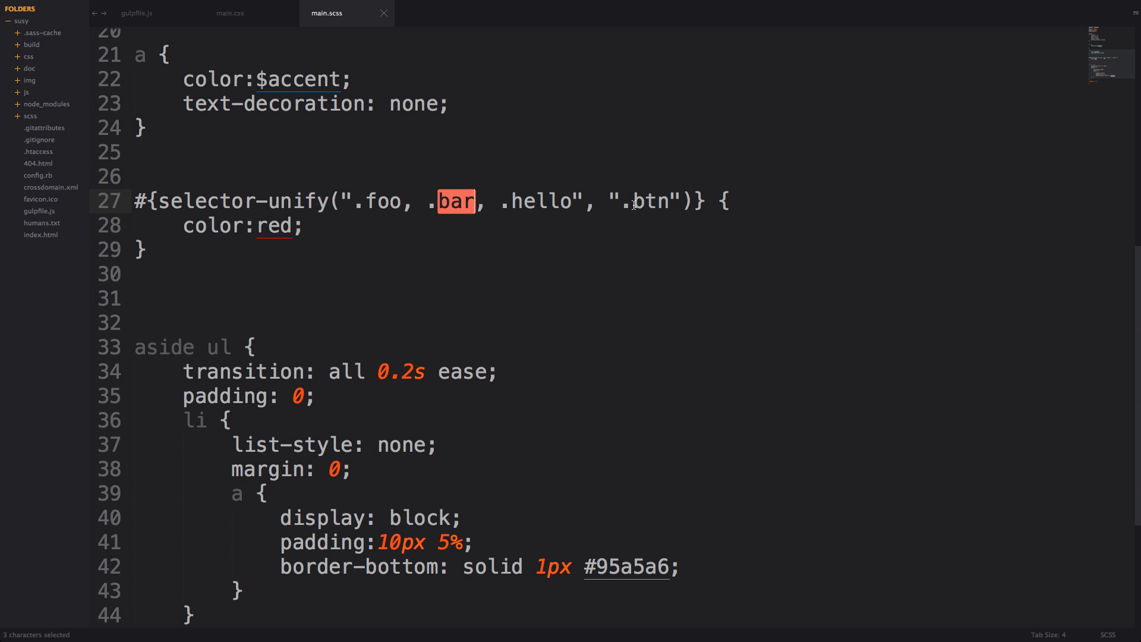
double_click(540, 202)
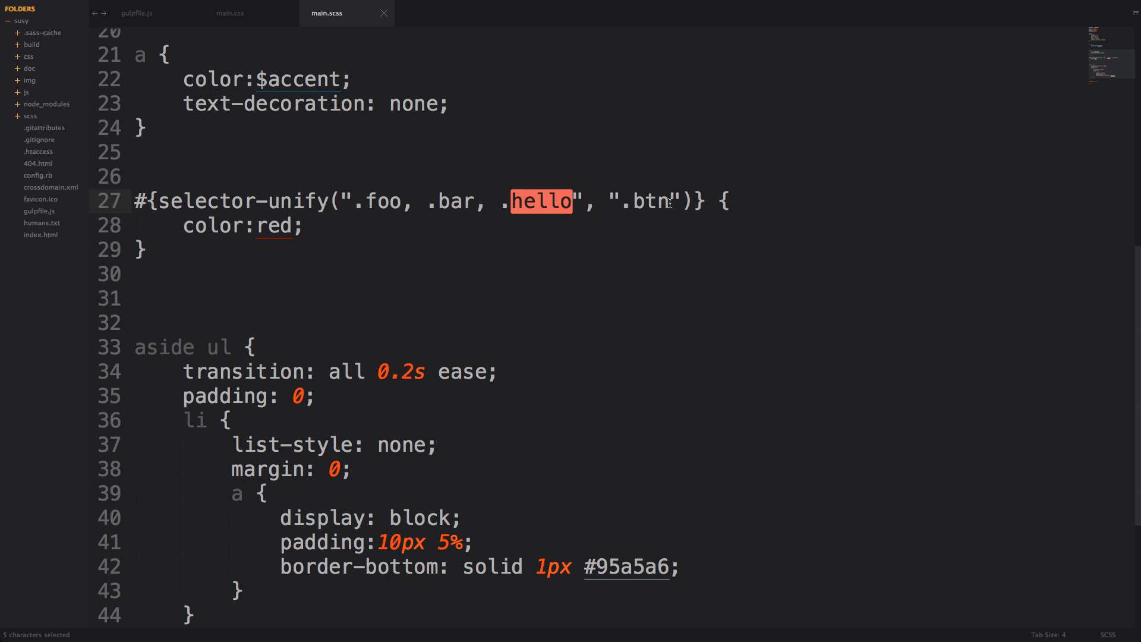
- Extend the second argument to '.btn.bar', save, and view the recompiled main.css
click(685, 202)
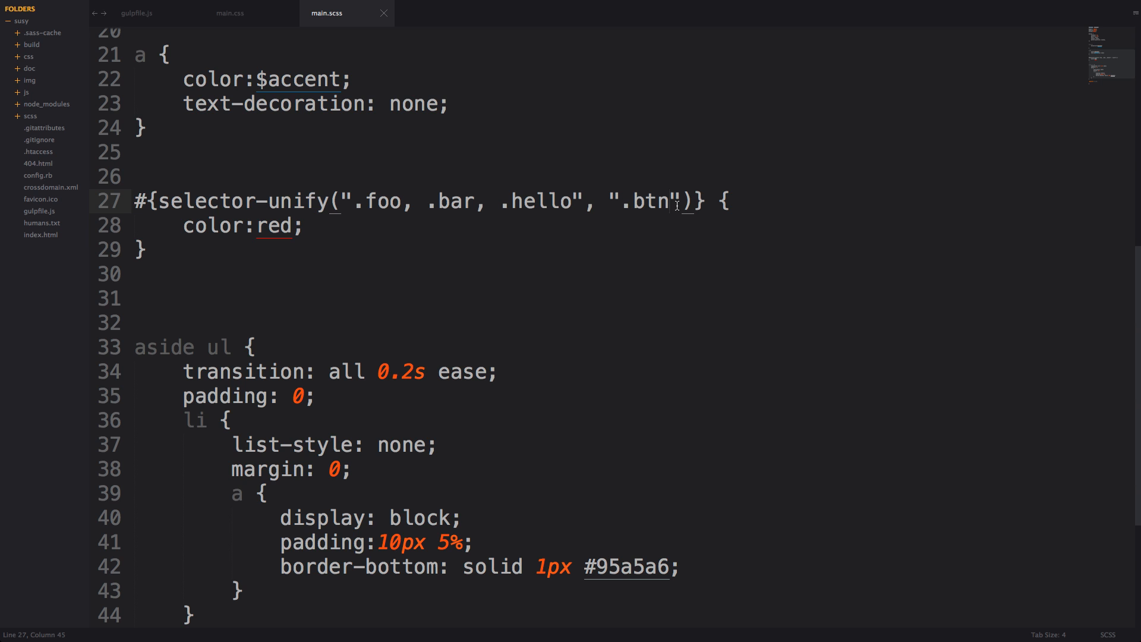
text(.bar)
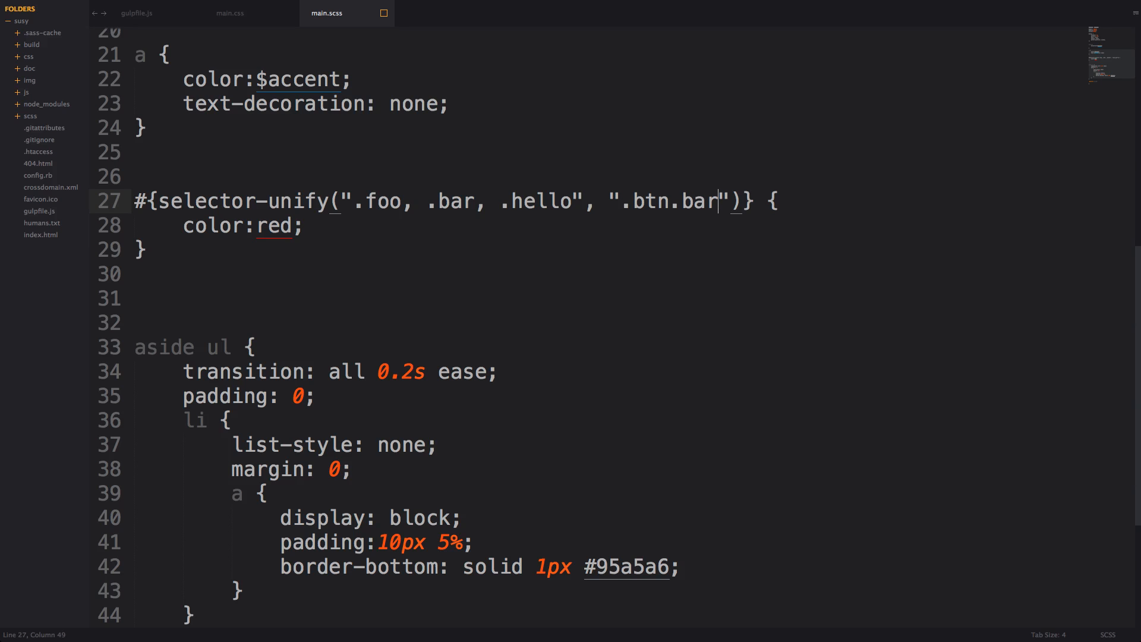
key(ctrl+s)
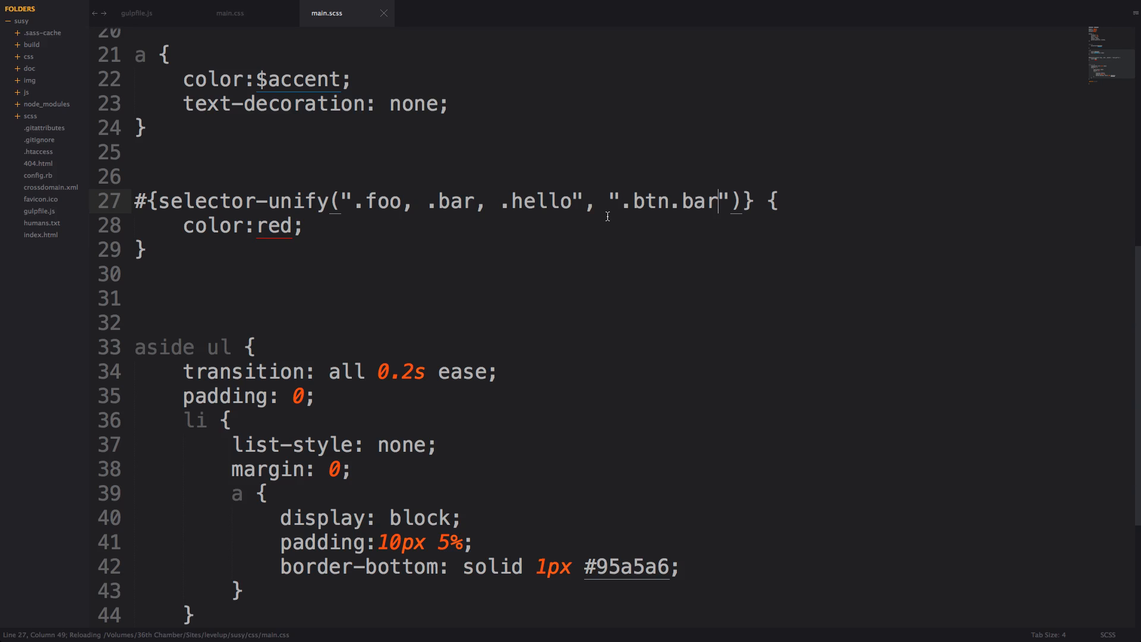
double_click(457, 201)
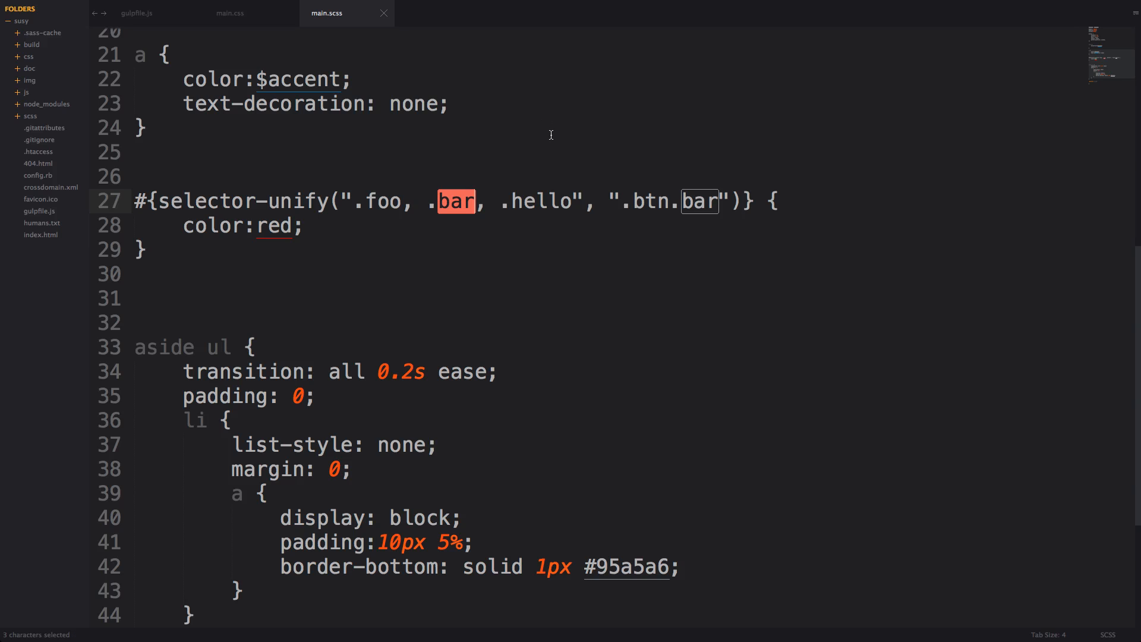
click(230, 13)
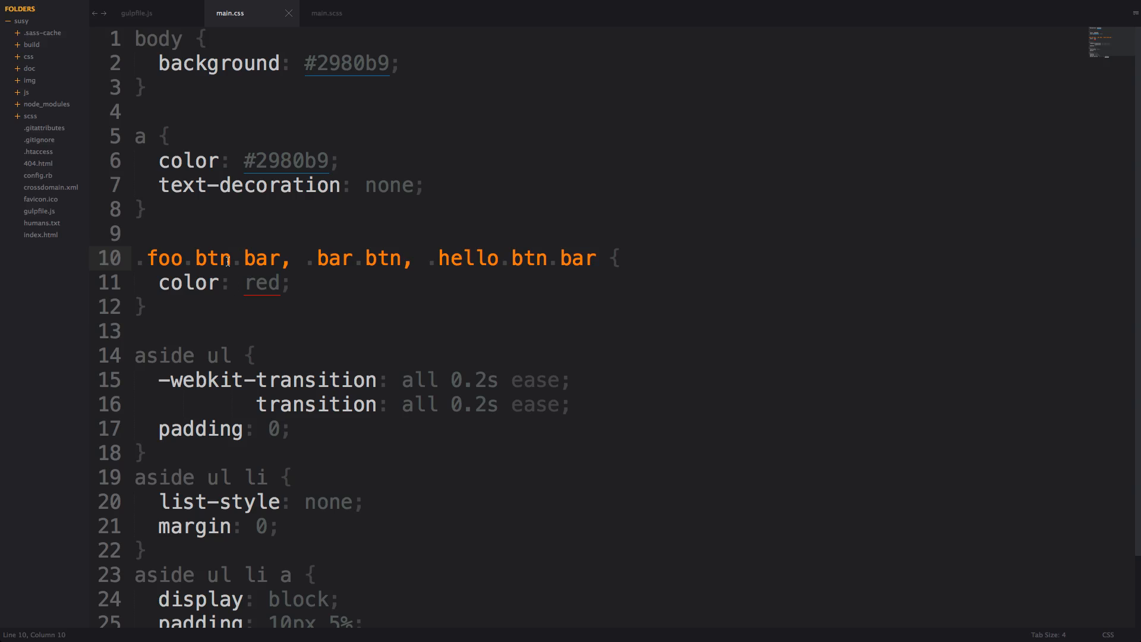
double_click(212, 258)
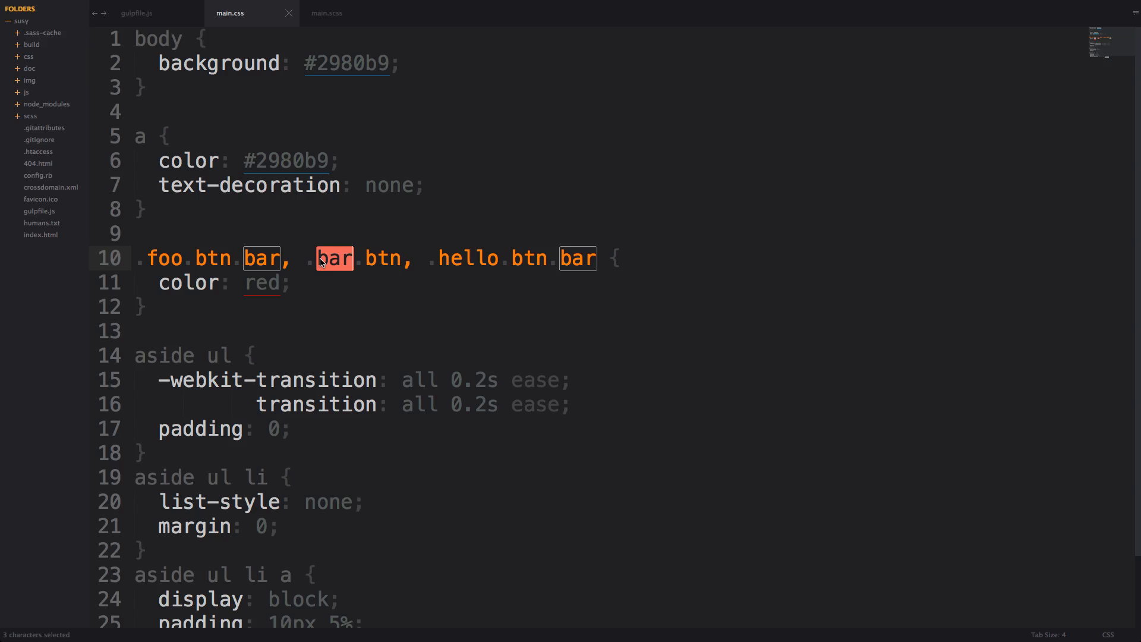
double_click(382, 258)
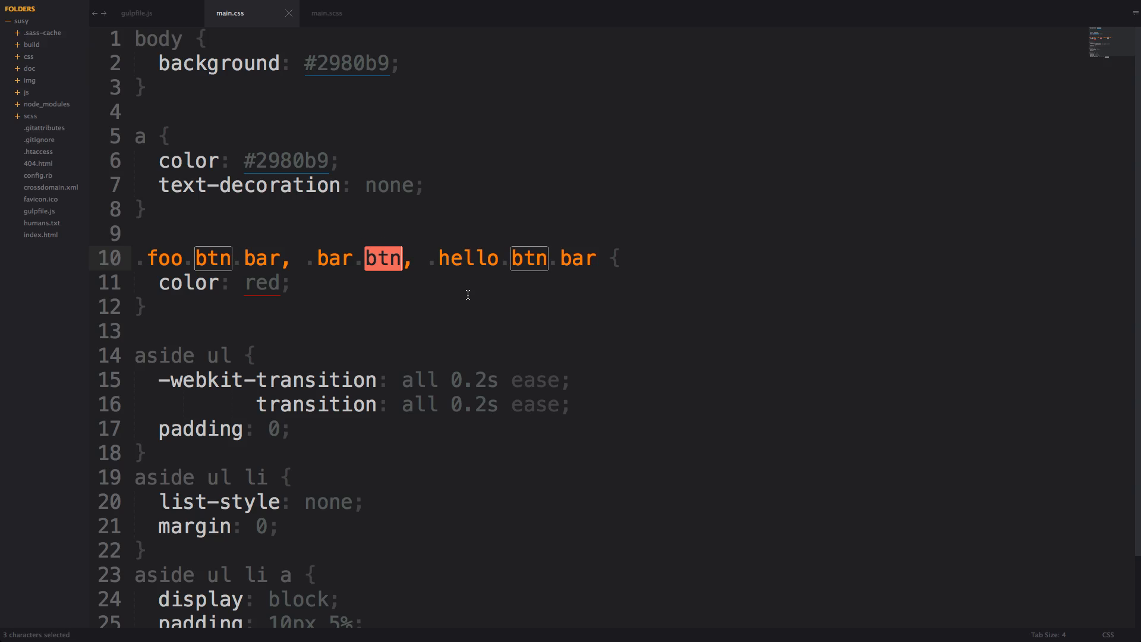
click(327, 14)
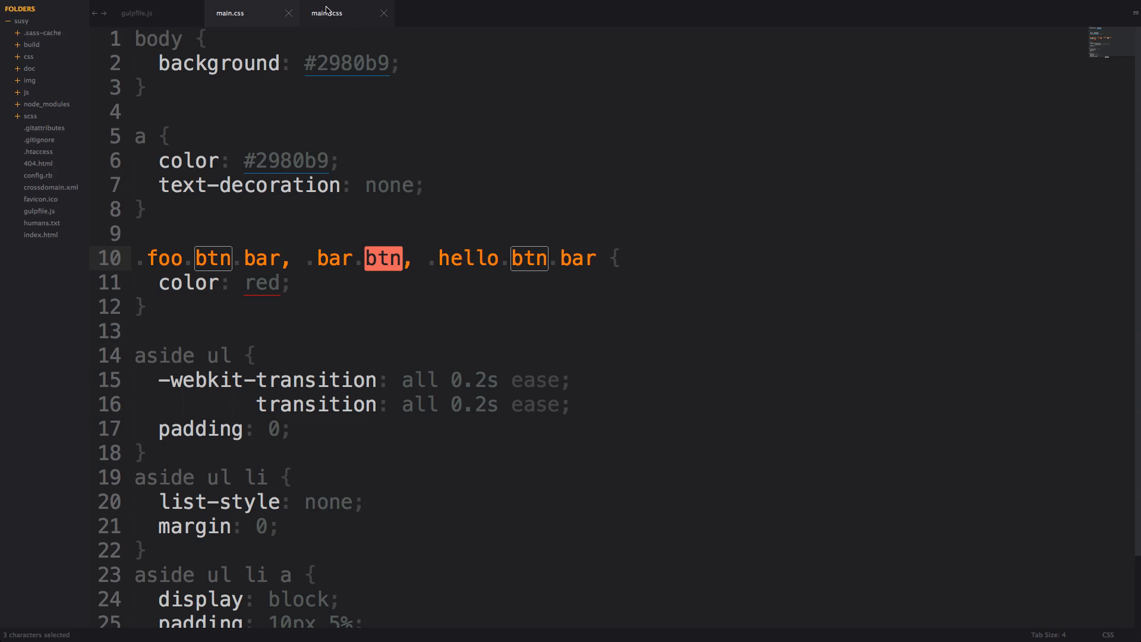
click(229, 13)
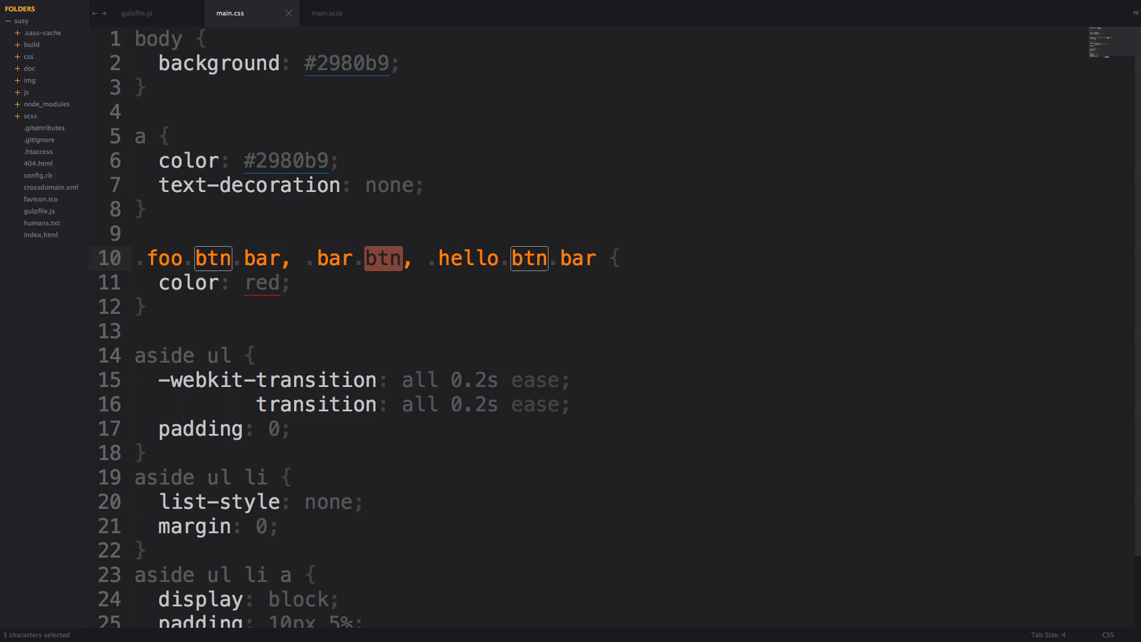